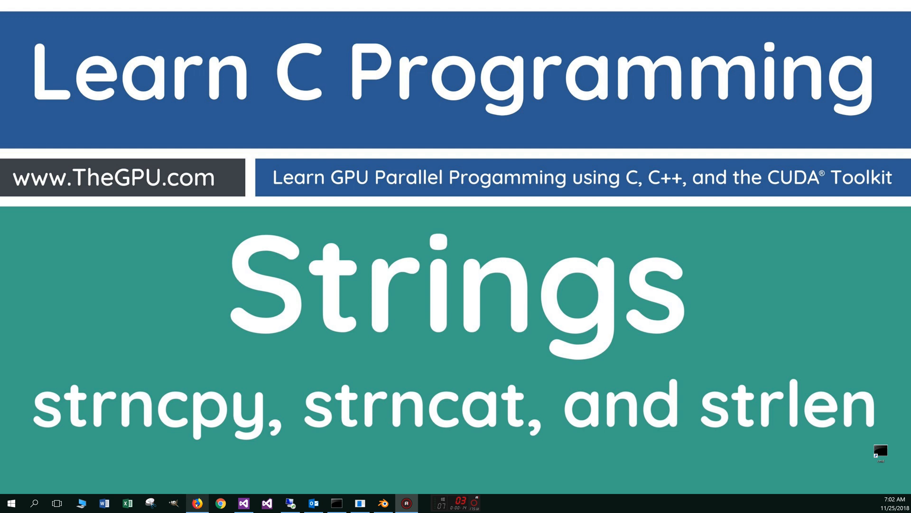
- Bring up thegpu.com's C tutorials table and scroll down to the string tutorials
left_click(197, 503)
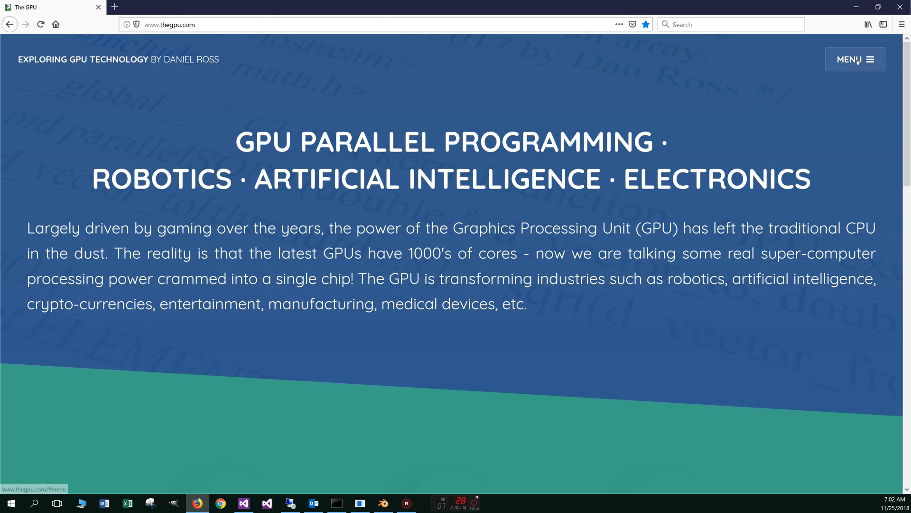
scroll("down", 3)
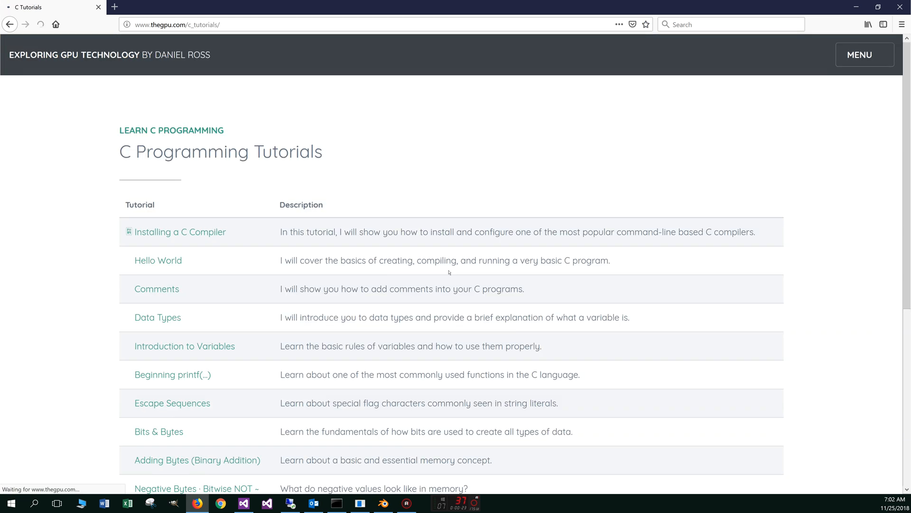
scroll("down", 3)
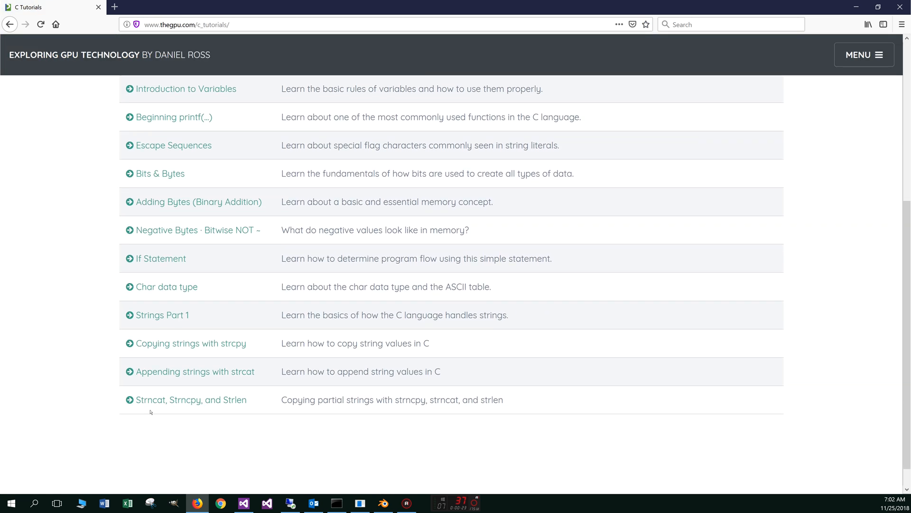
mouse_move(192, 400)
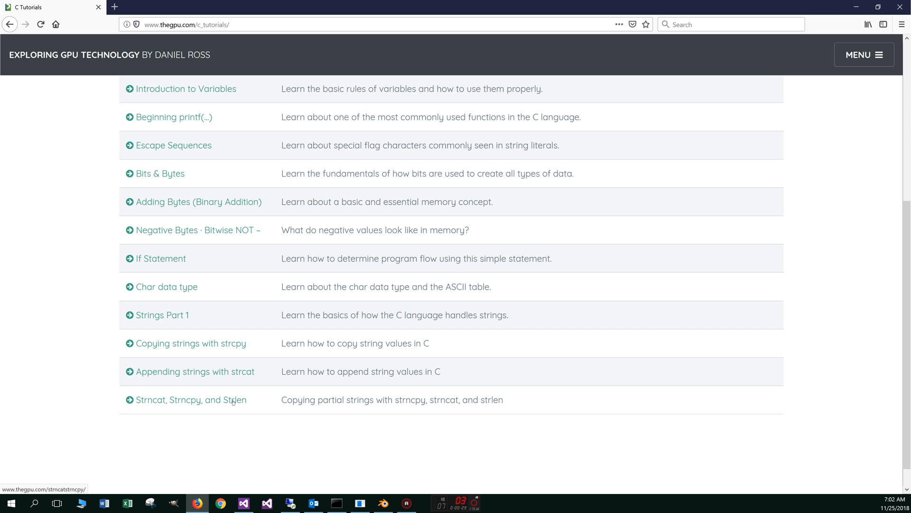
- Open the 'Strncat, Strncpy, and Strlen' tutorial and read its CSV scenario introduction
left_click(182, 400)
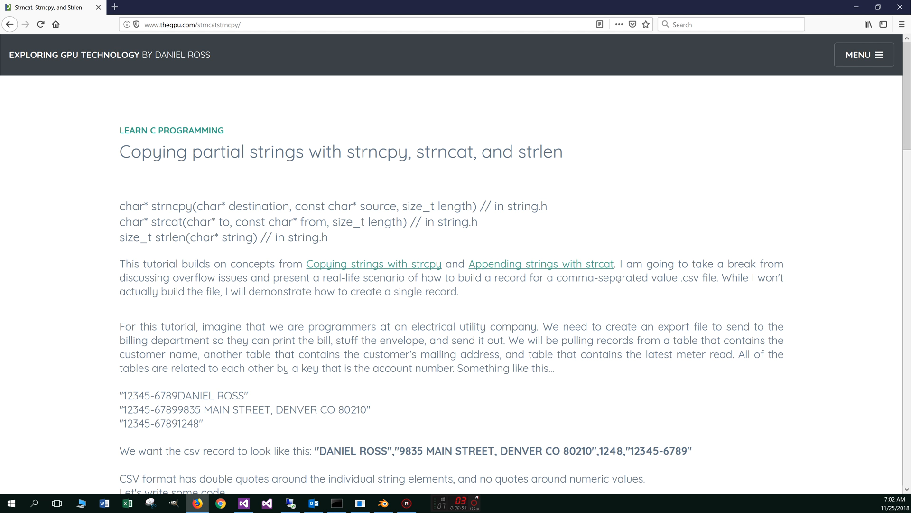
double_click(690, 278)
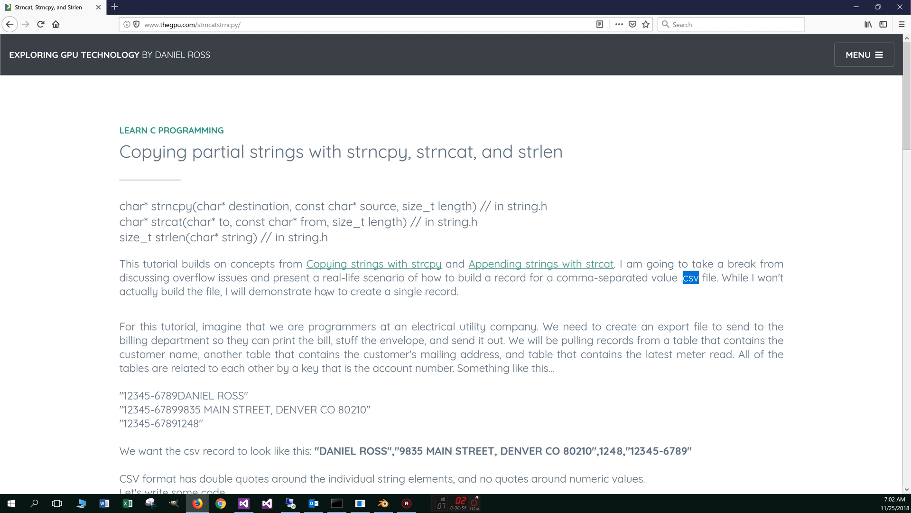
mouse_move(456, 311)
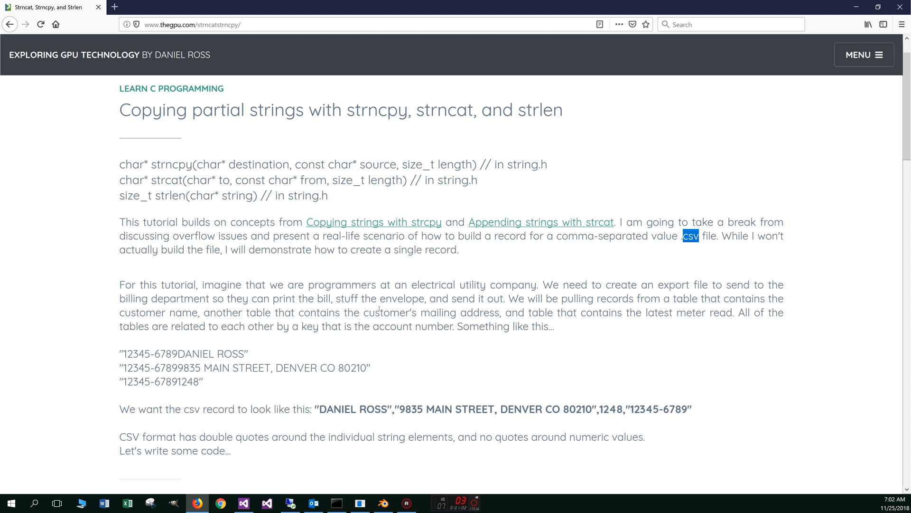
scroll("down", 3)
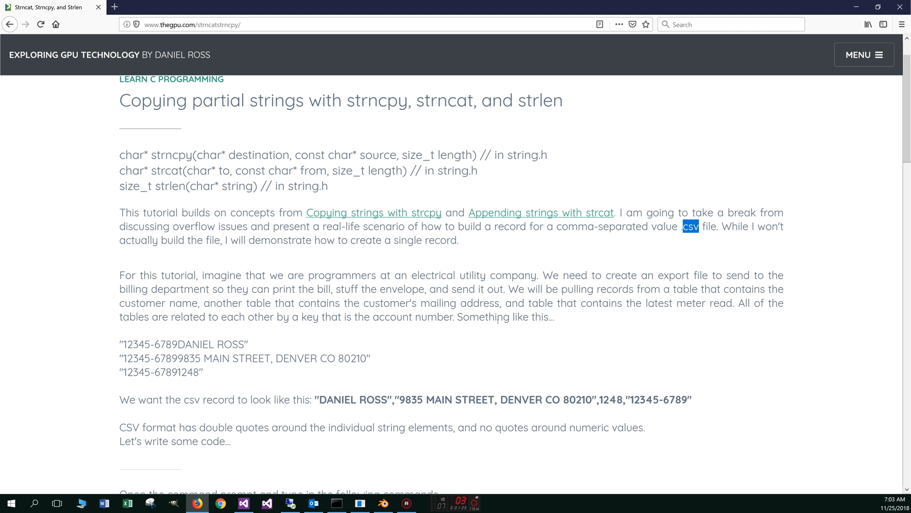
mouse_move(750, 320)
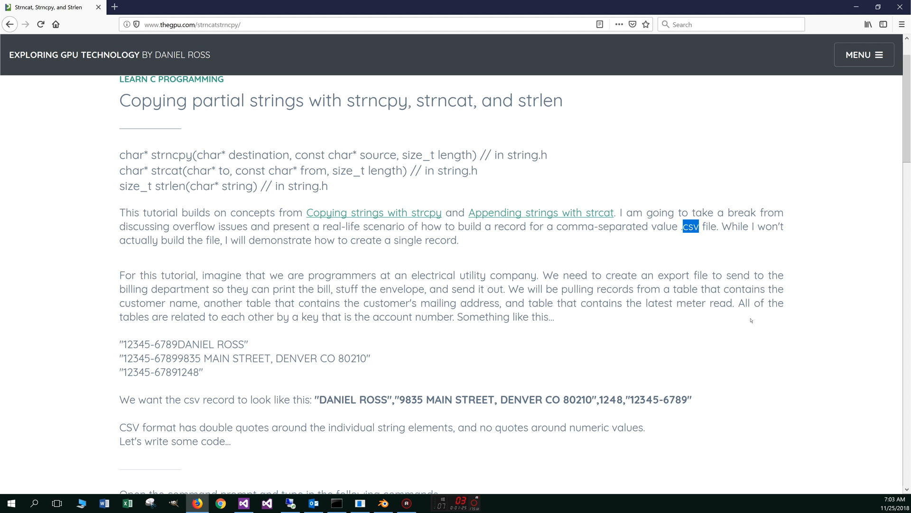
mouse_move(400, 324)
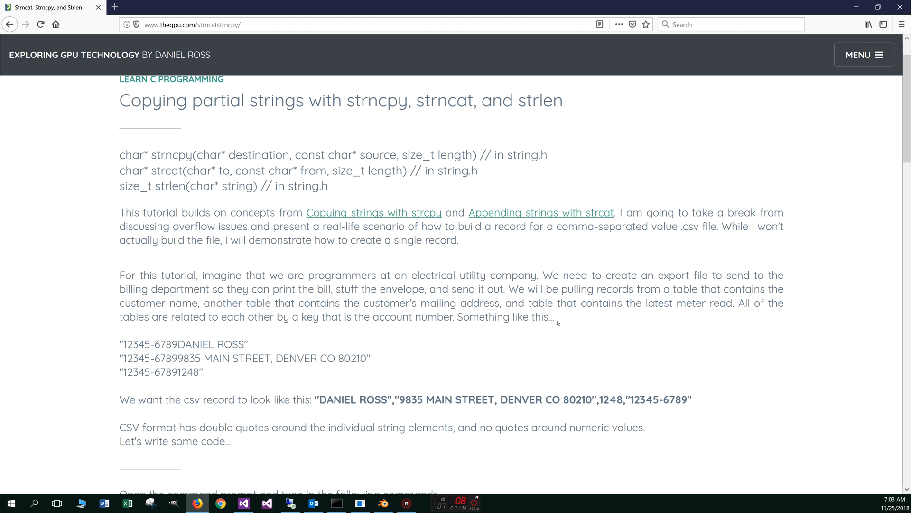
mouse_move(167, 353)
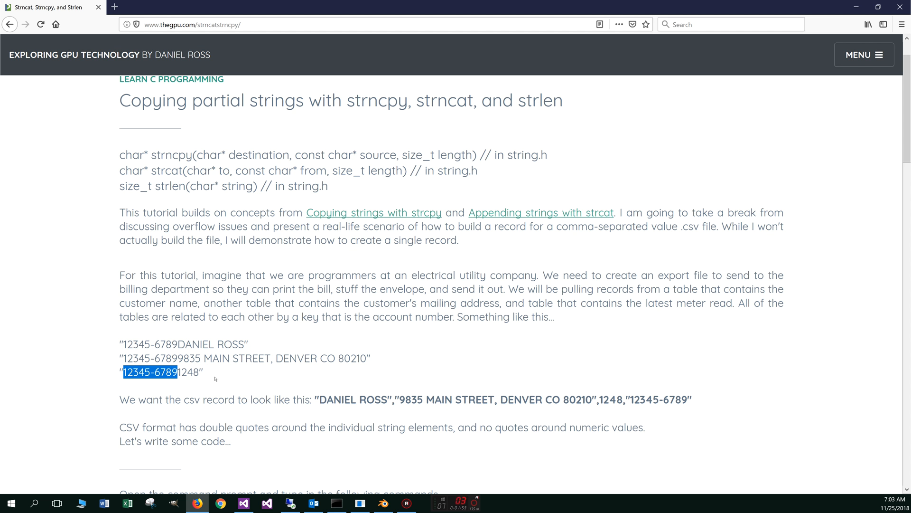
mouse_move(256, 405)
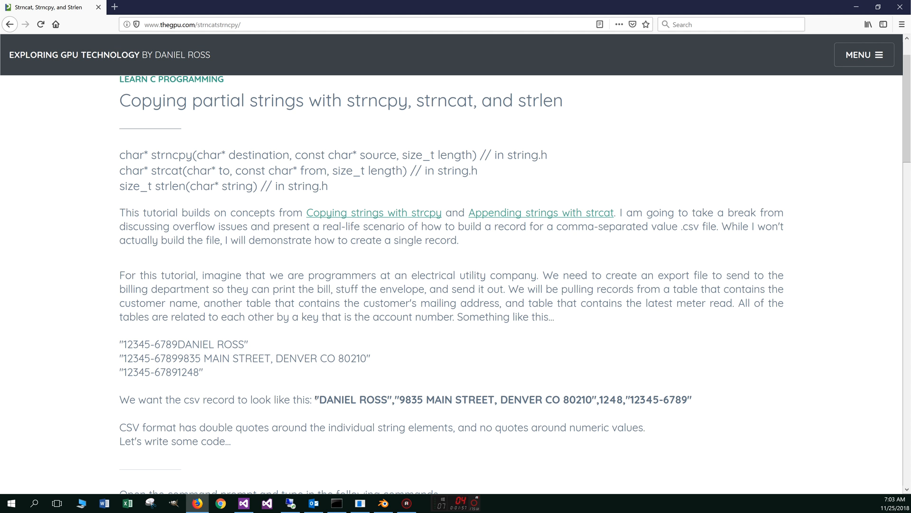
double_click(335, 400)
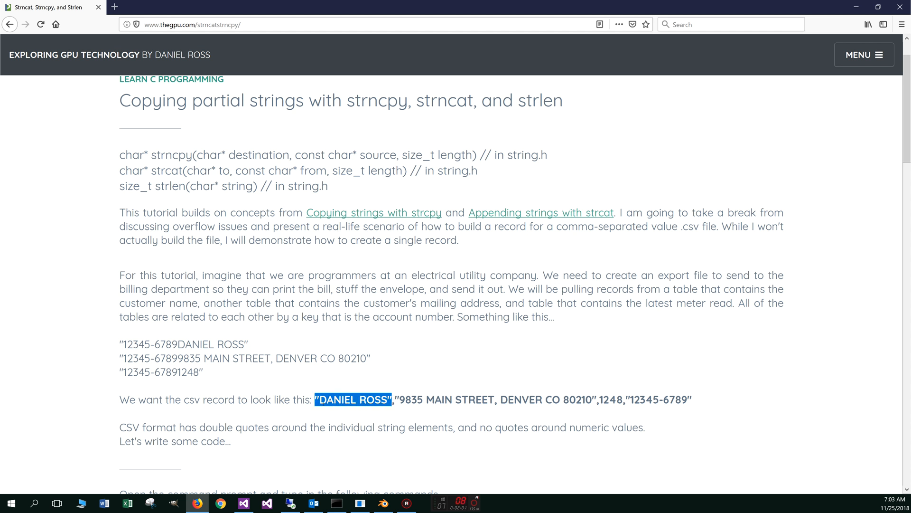
mouse_move(391, 418)
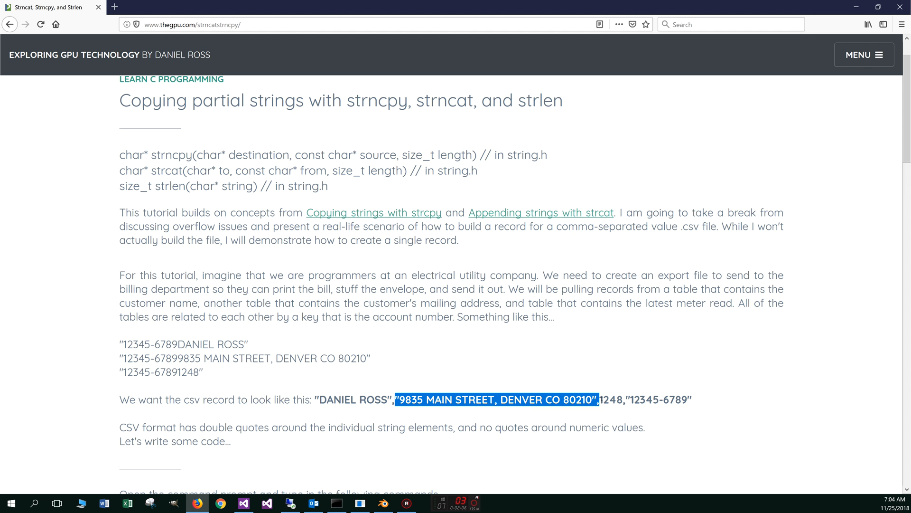
double_click(609, 400)
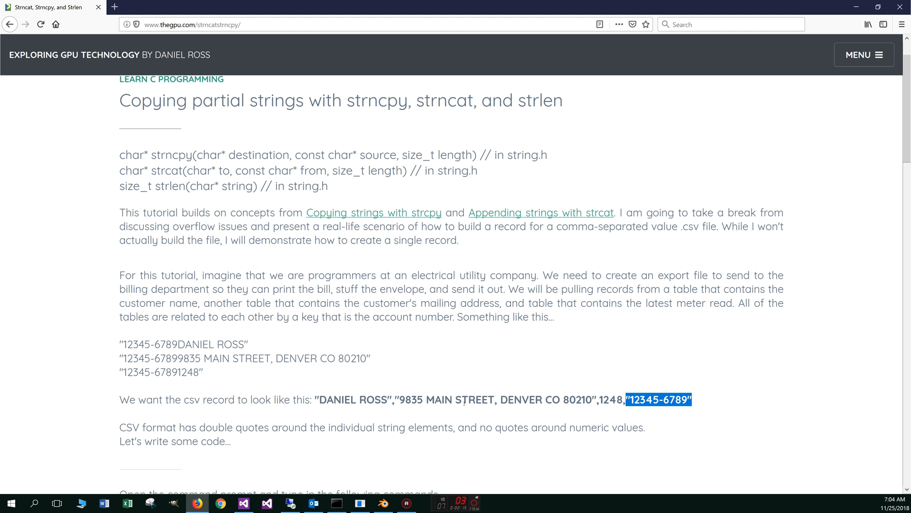
left_click(498, 400)
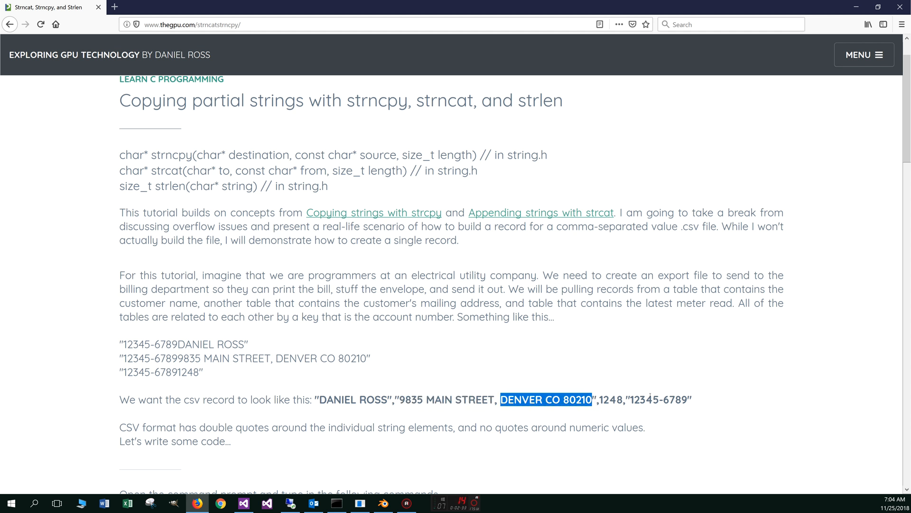
mouse_move(621, 393)
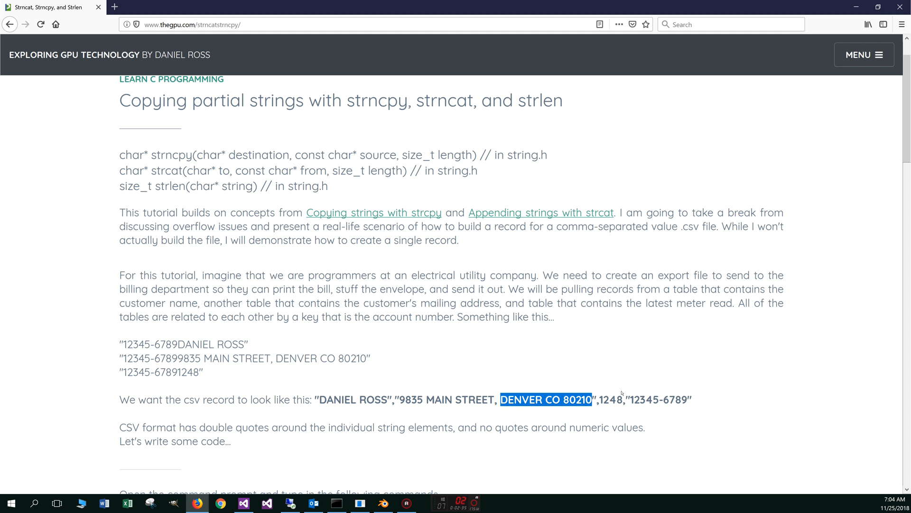
double_click(607, 400)
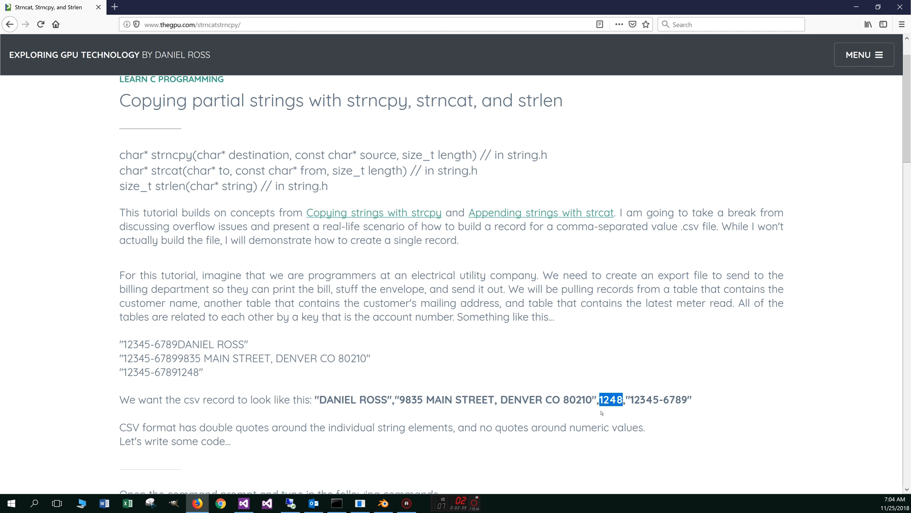
mouse_move(616, 408)
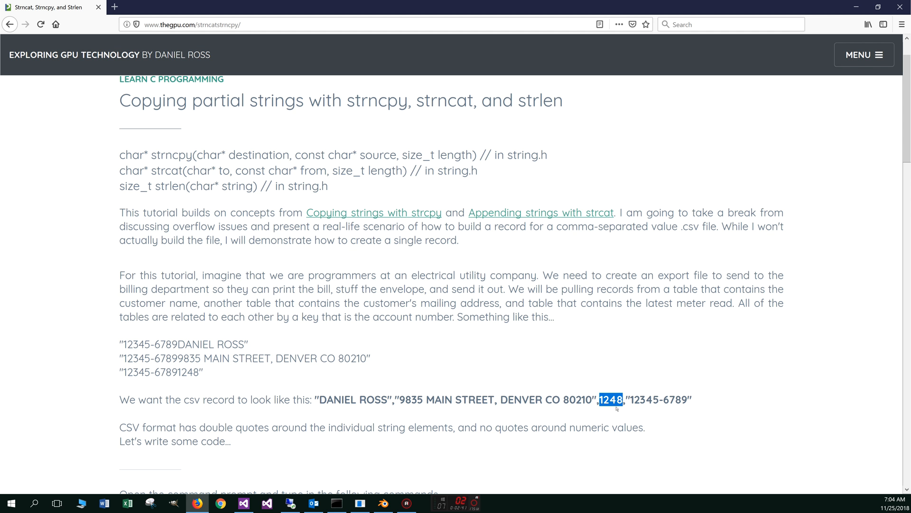
left_click(608, 415)
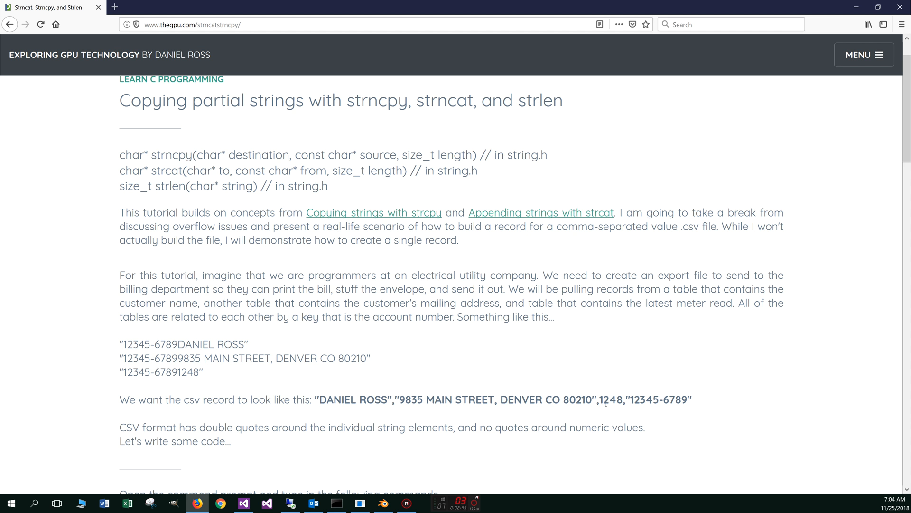
double_click(607, 400)
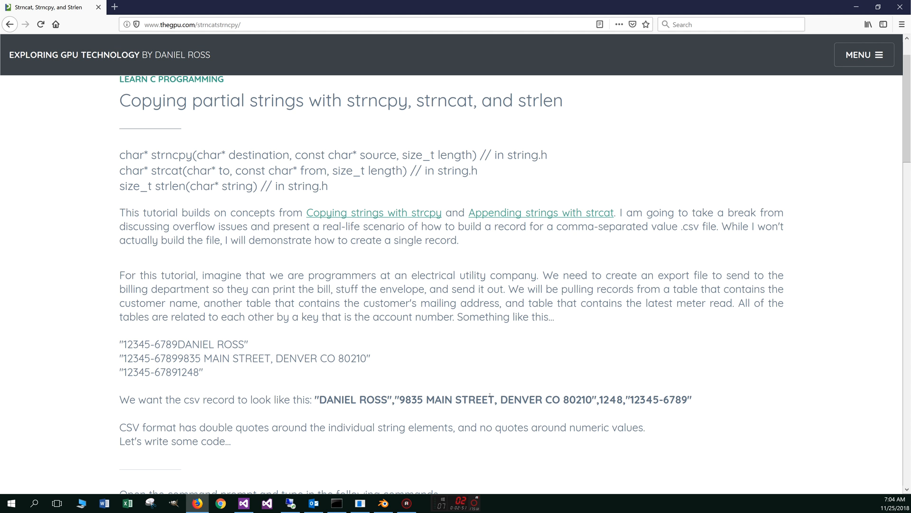
scroll("down", 3)
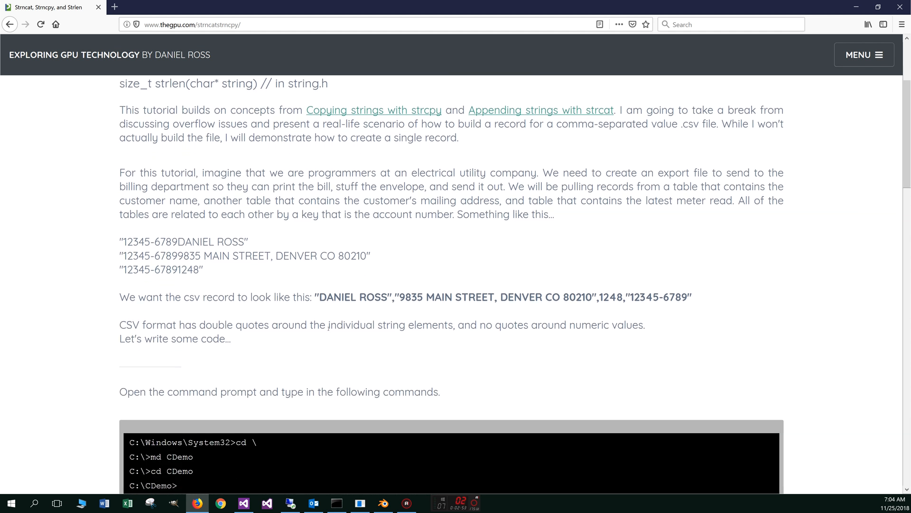
mouse_move(236, 346)
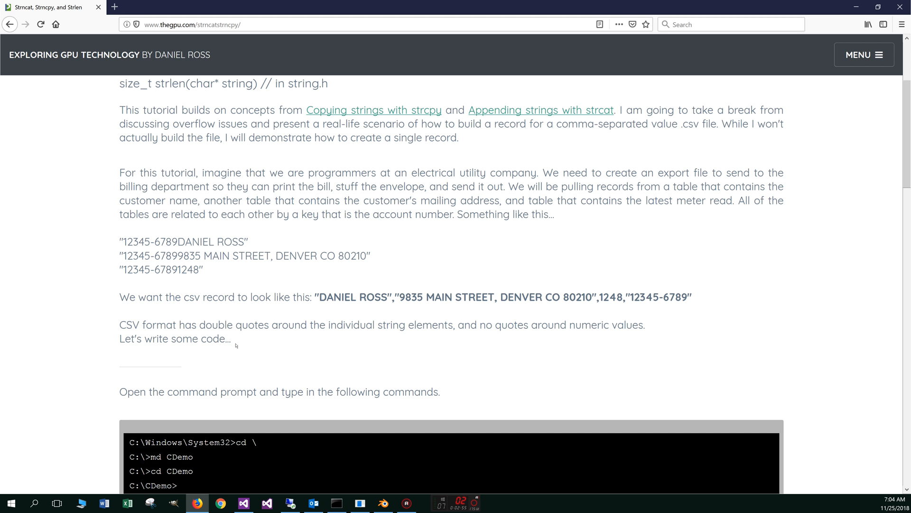
- Cancel the Create Shortcut wizard and launch Command Prompt from the desktop shortcut
scroll("down", 3)
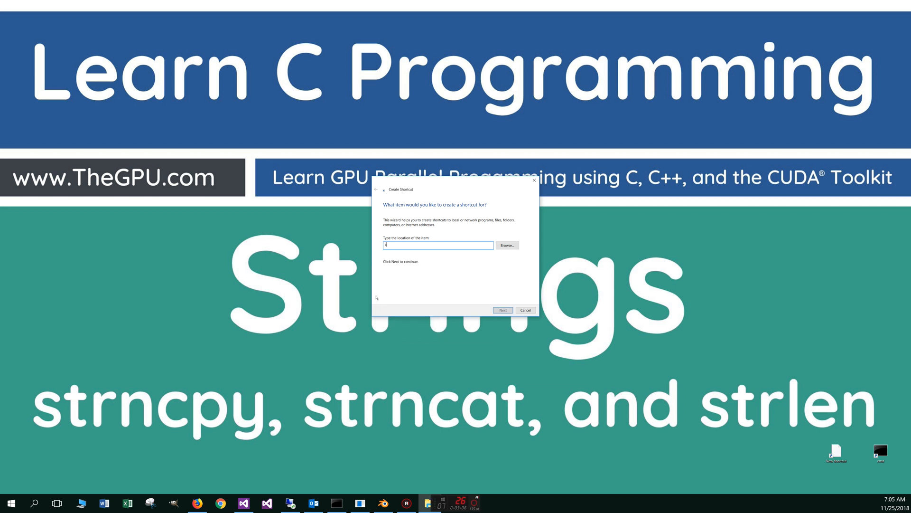
left_click(525, 310)
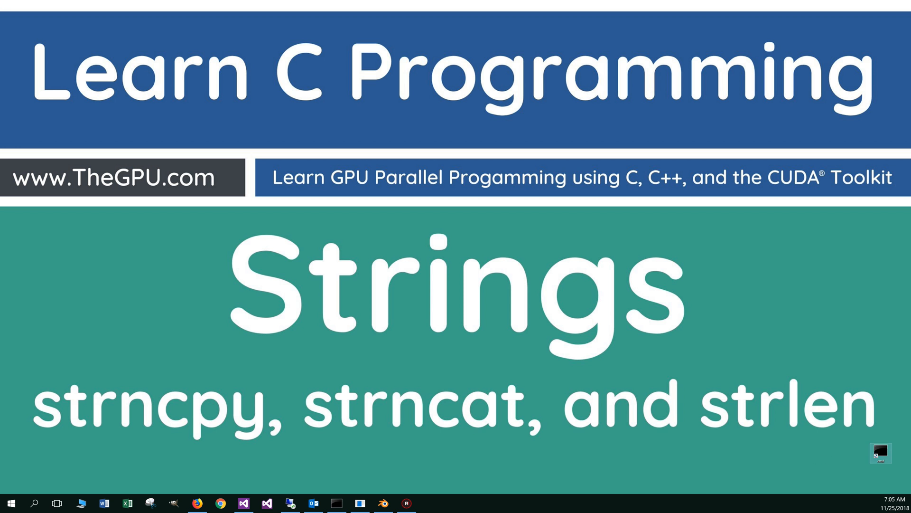
left_click(336, 503)
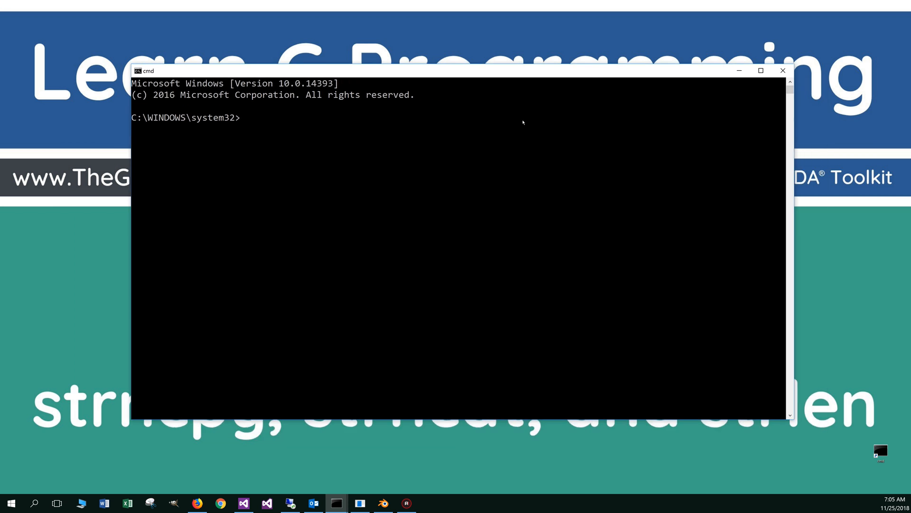
- Check gcc is available, change to the drive root and move into the CDemo folder
type("gcc")
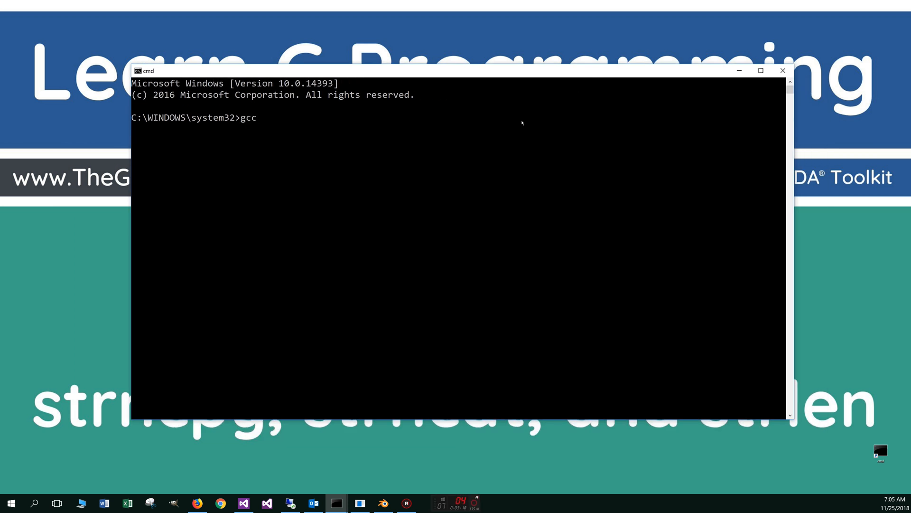
key("Return")
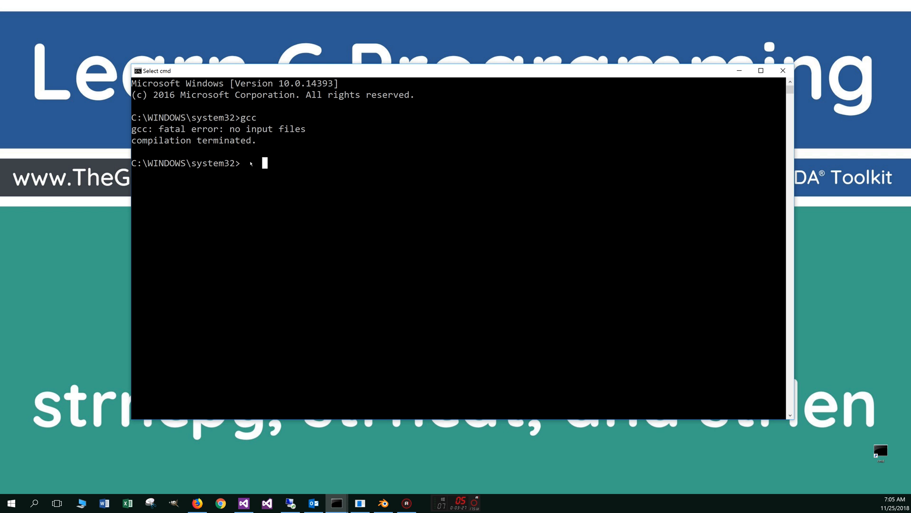
type("cd \\")
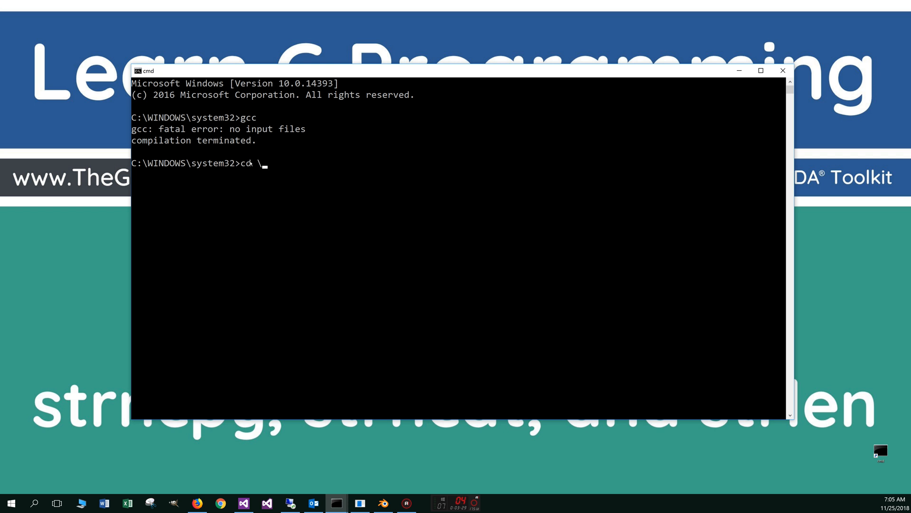
key("Return")
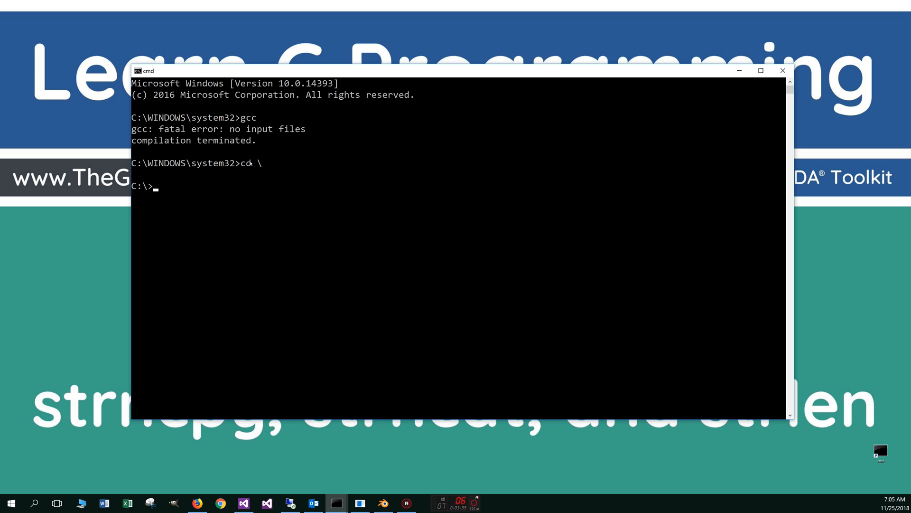
type("md CDemo")
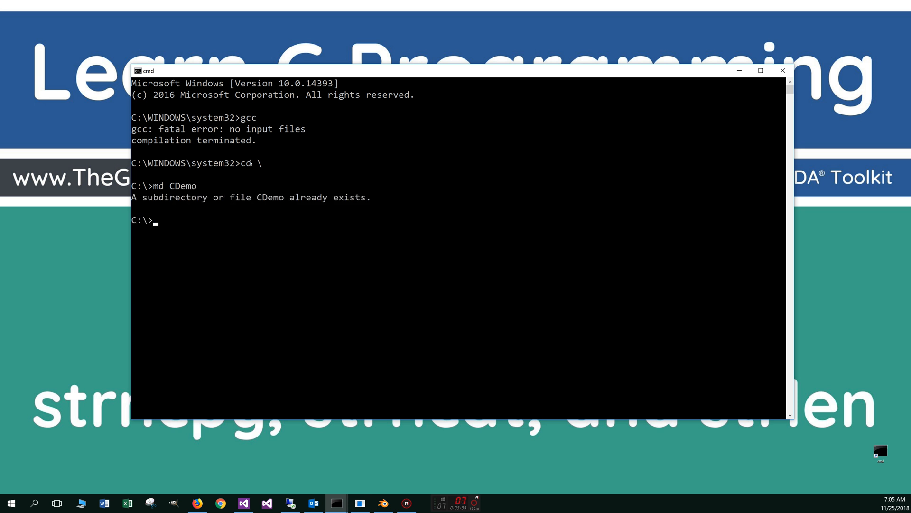
type("cd CD")
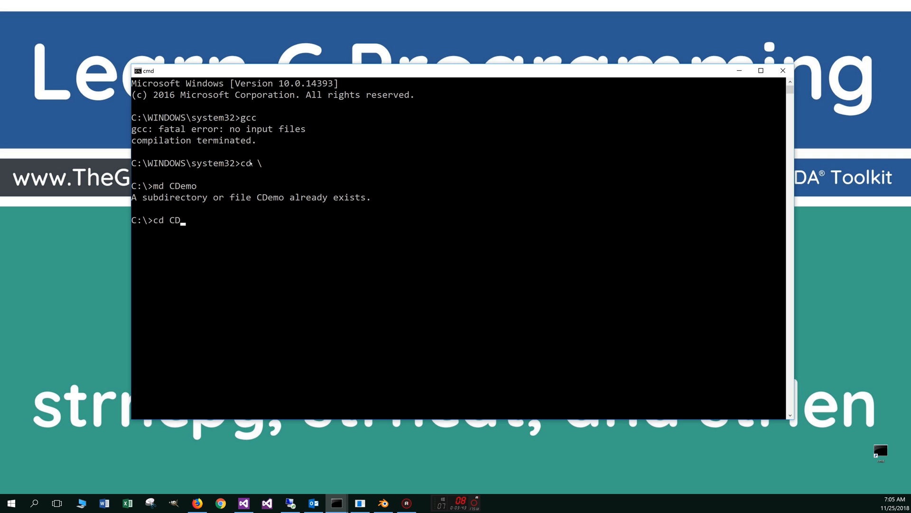
key("Return")
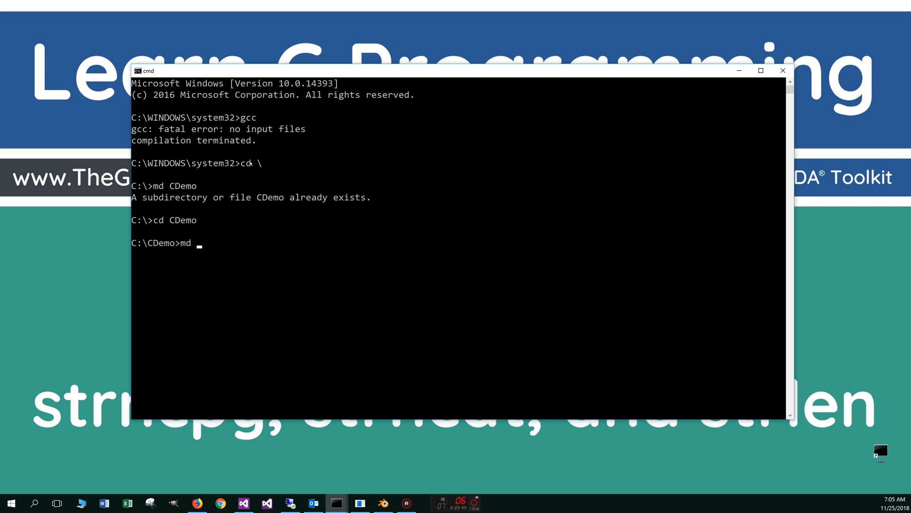
- Create and enter the CpyCatLenDemo folder, with 'notepad CpyCatLenDemo.c' typed at the prompt
type("CpyCat")
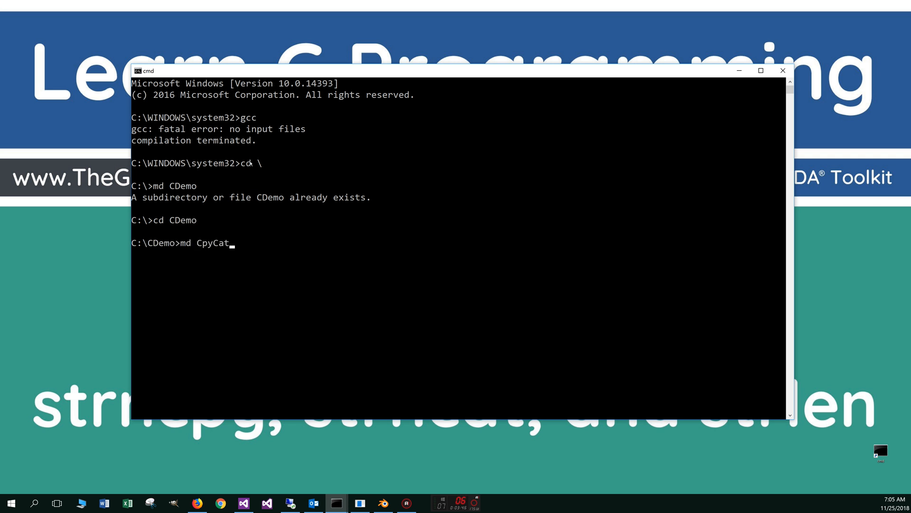
type("LenDem")
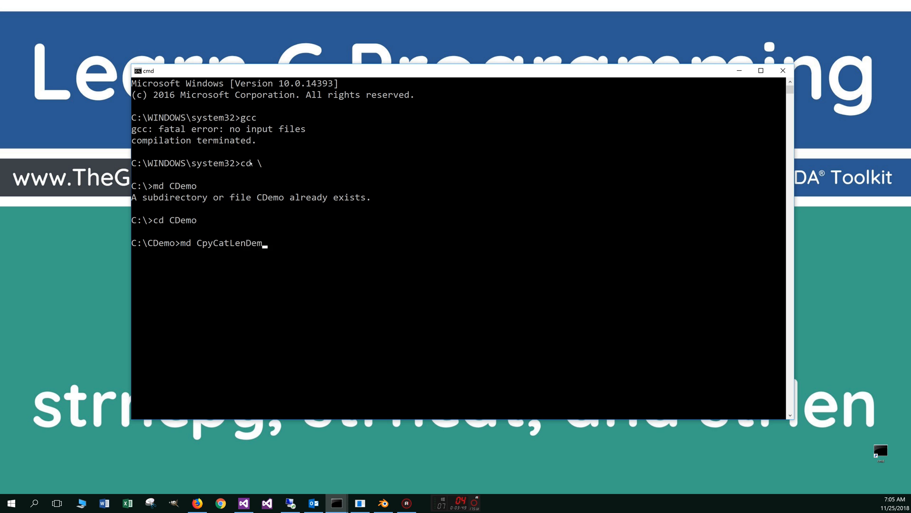
type("o")
type("not")
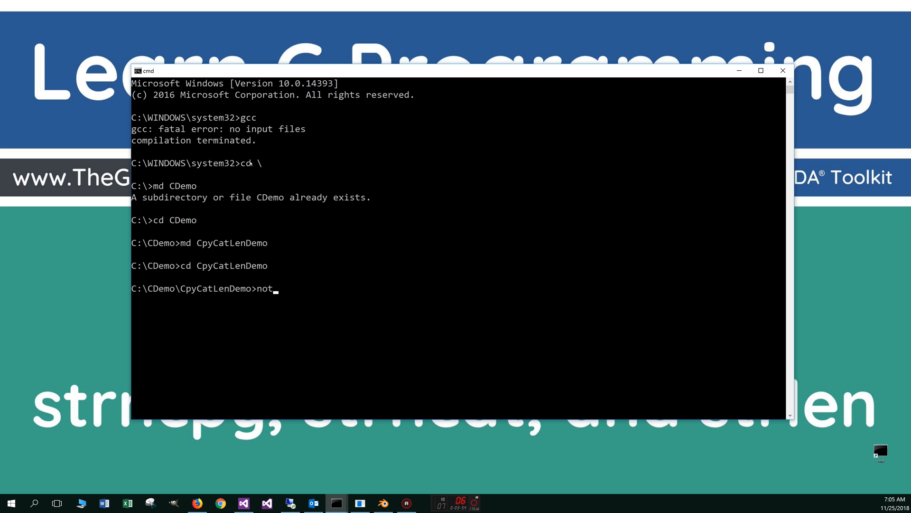
type("epad C")
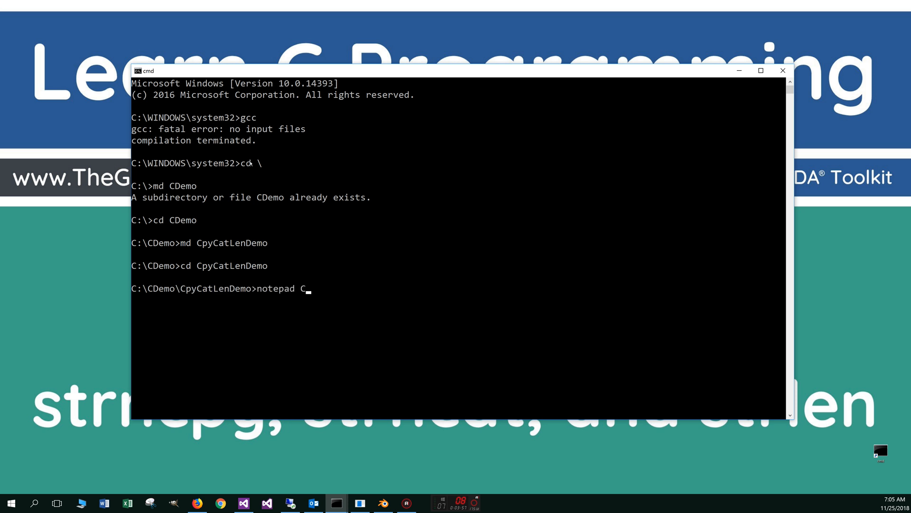
type("pyCatL")
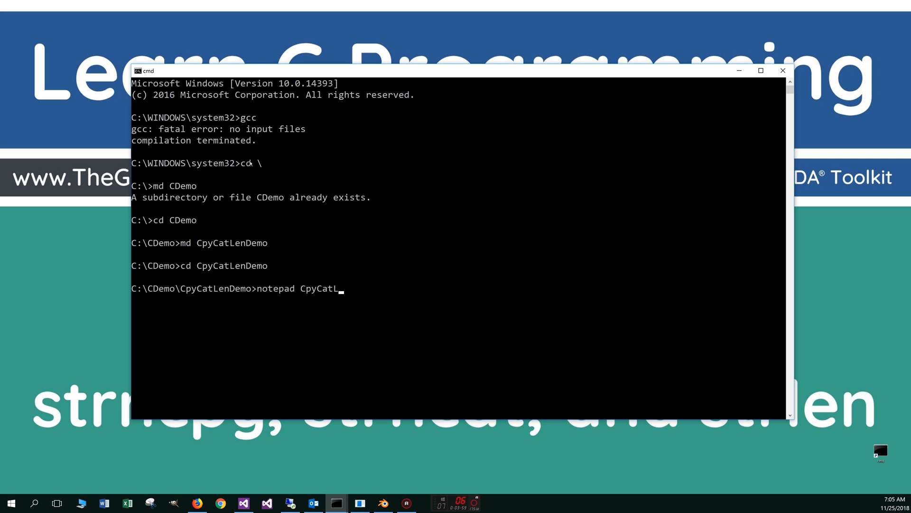
type("enDemo.c")
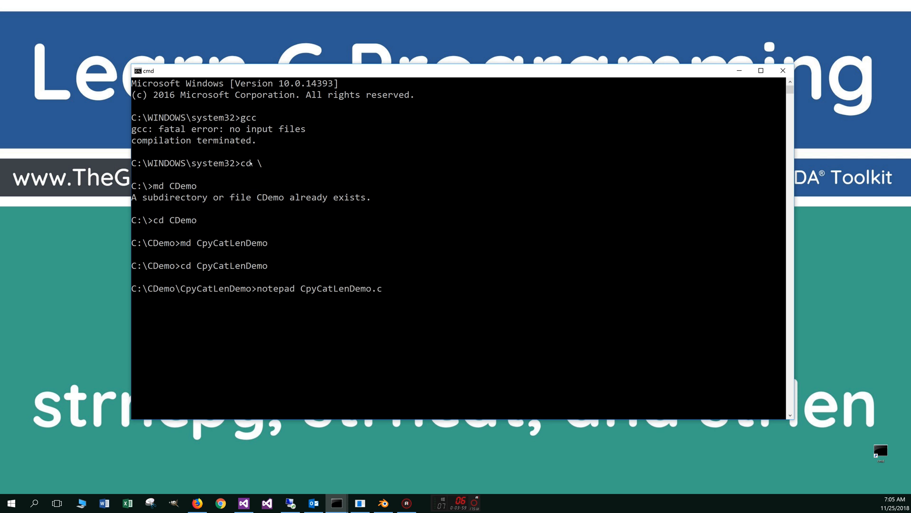
- Create the new empty CpyCatLenDemo.c in Notepad, then return to the tutorial's code block in Firefox
key("Return")
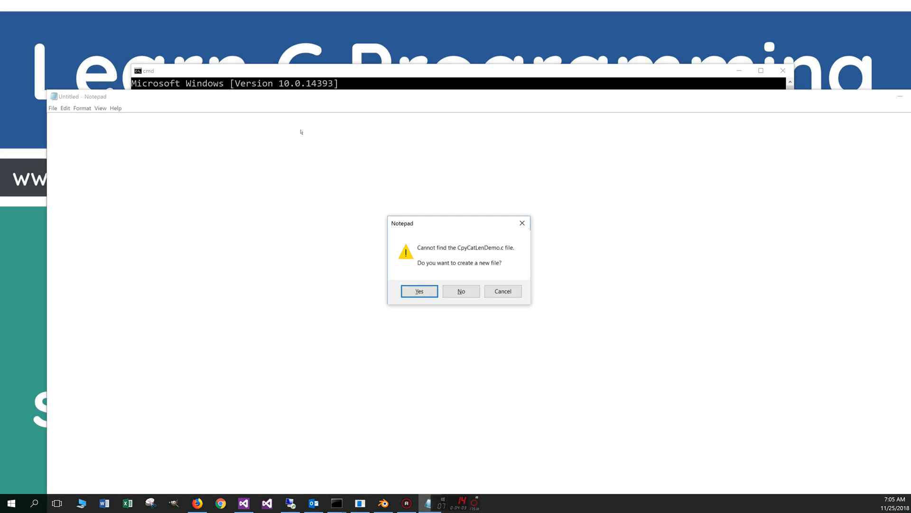
left_click(419, 292)
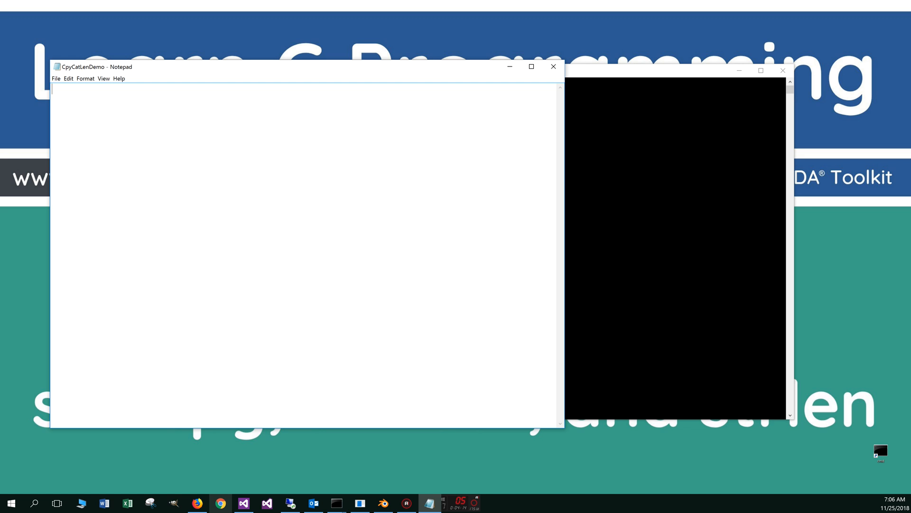
left_click(198, 503)
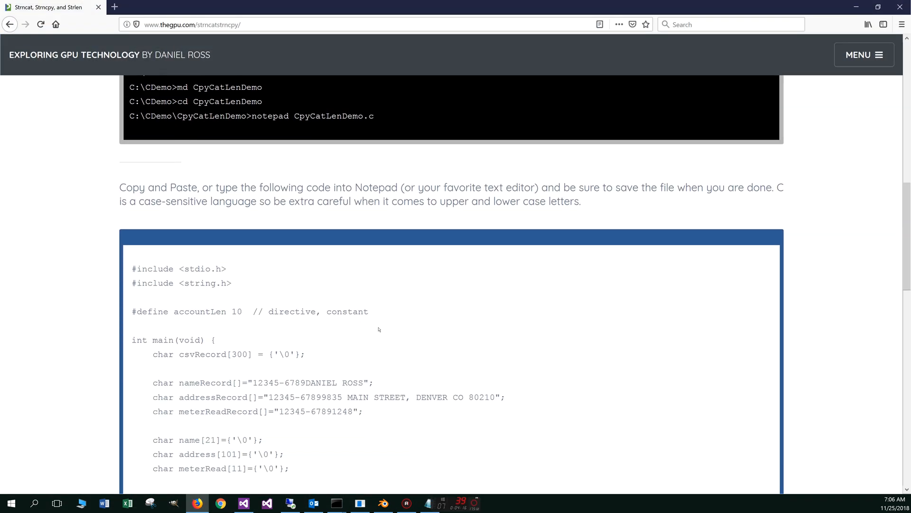
scroll("down", 3)
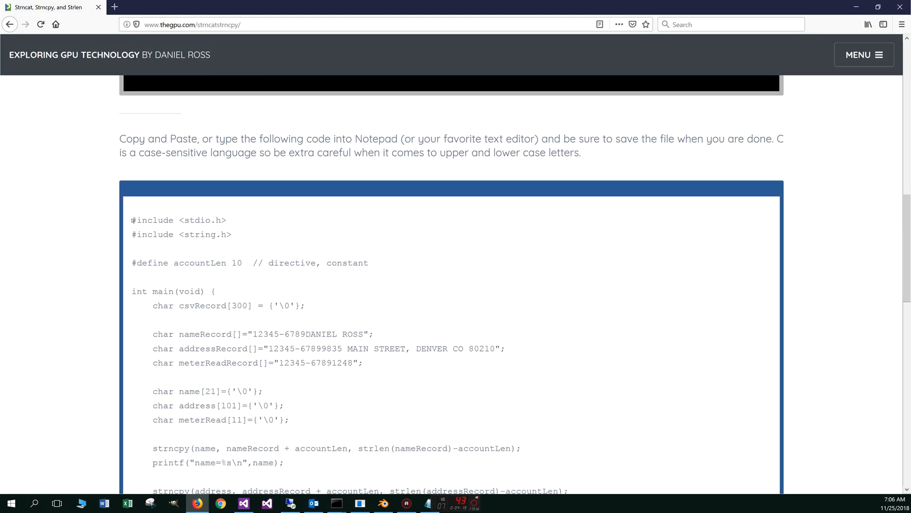
scroll("down", 3)
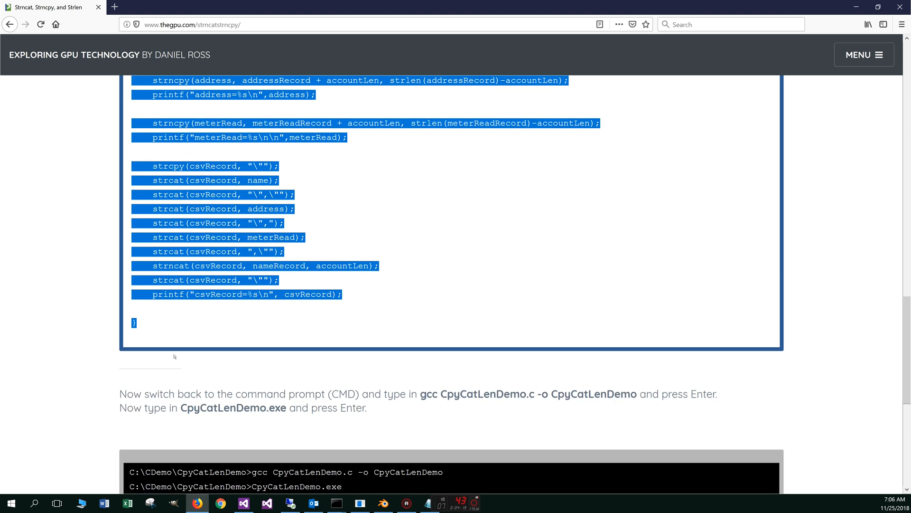
mouse_move(174, 320)
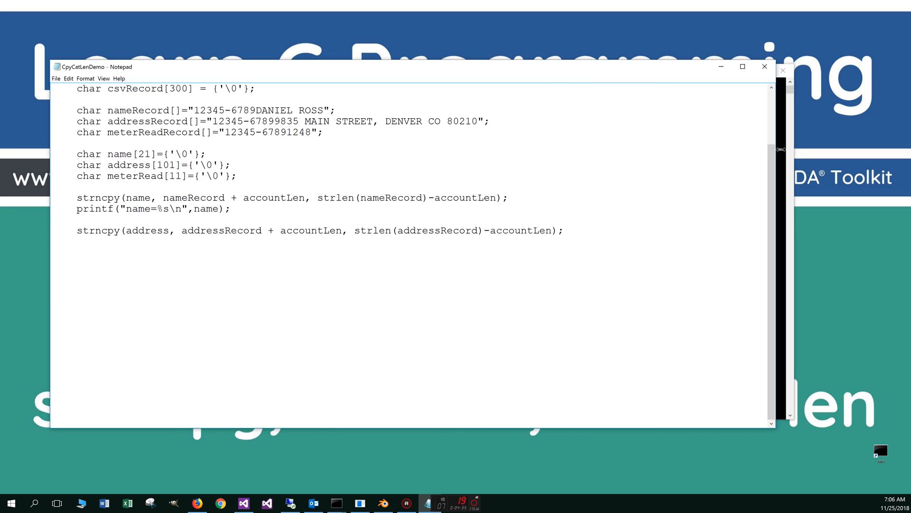
- Review the pasted source, highlighting the #define accountLen 10 directive
scroll("up", 3)
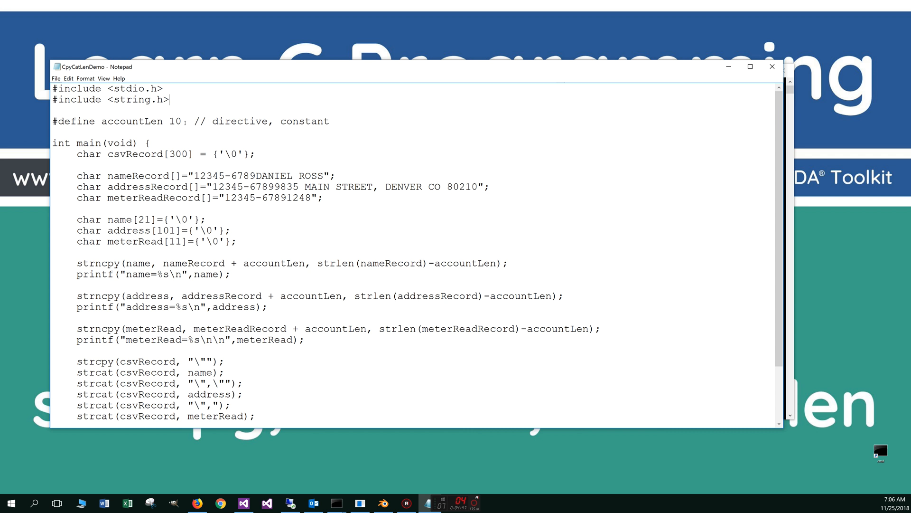
double_click(74, 120)
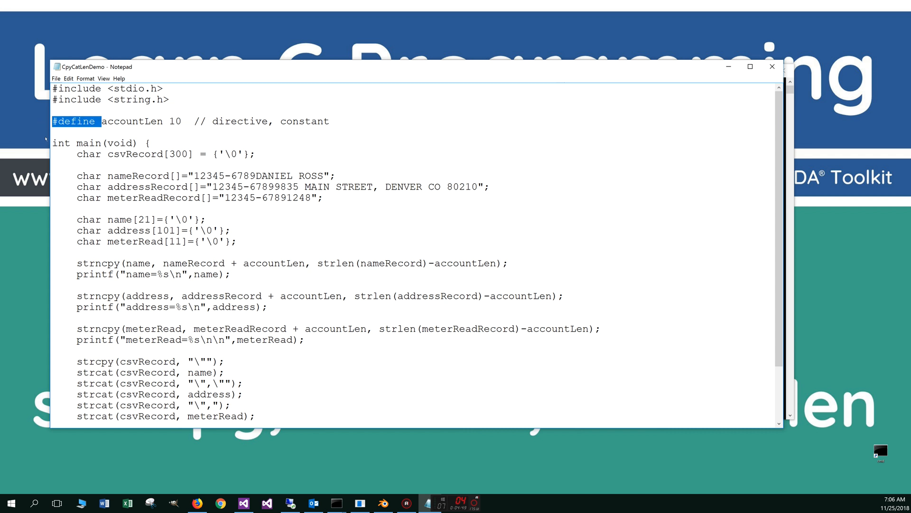
double_click(233, 120)
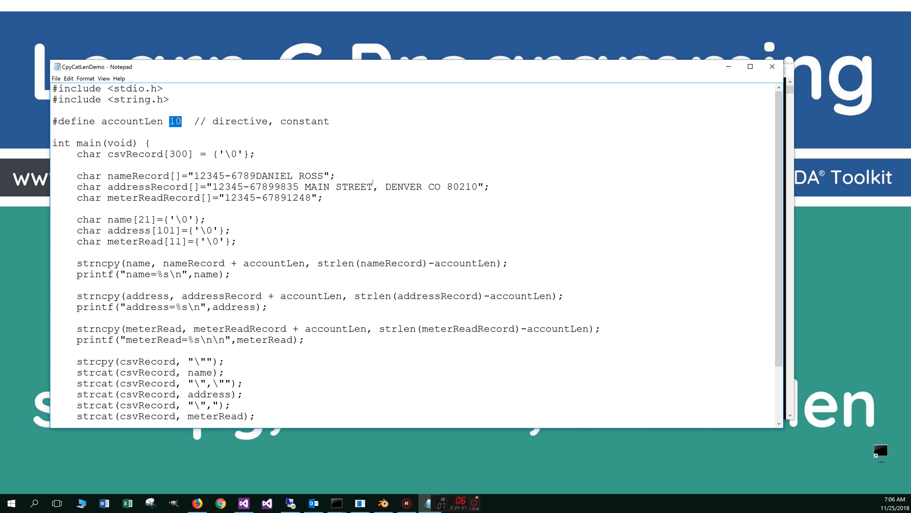
double_click(457, 263)
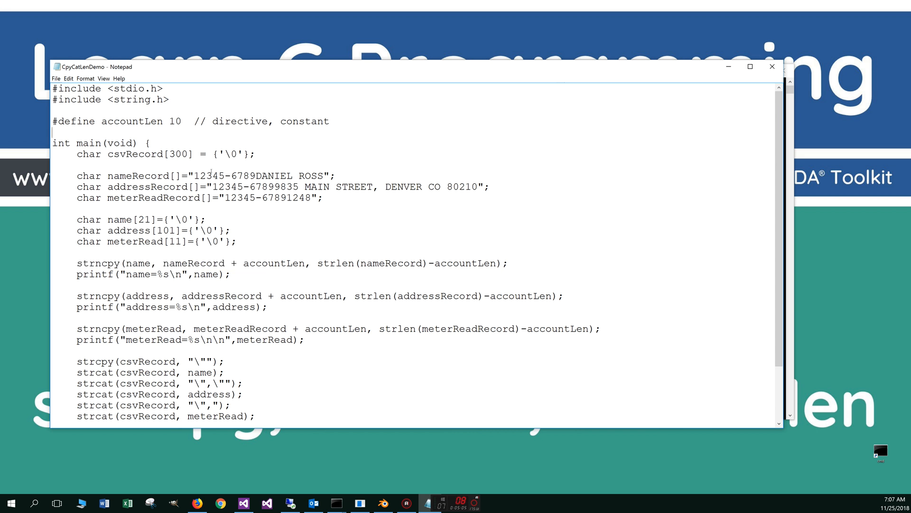
mouse_move(233, 222)
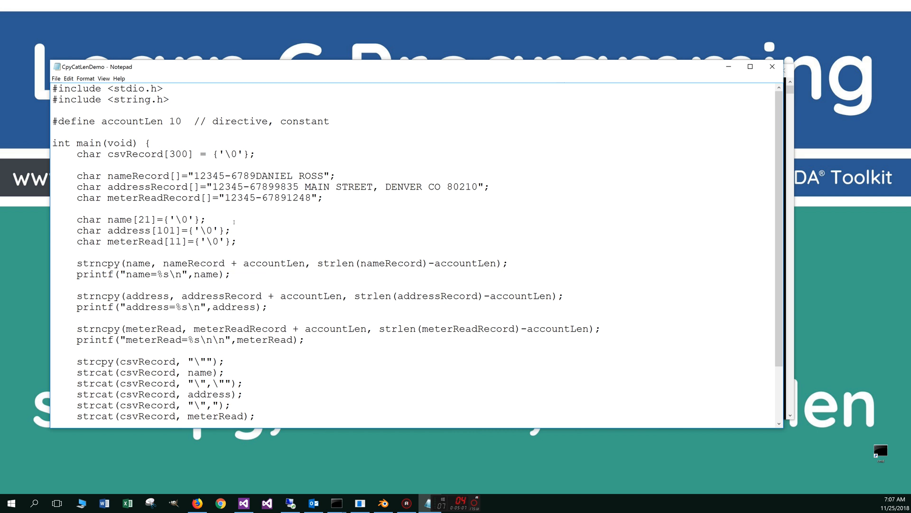
mouse_move(218, 136)
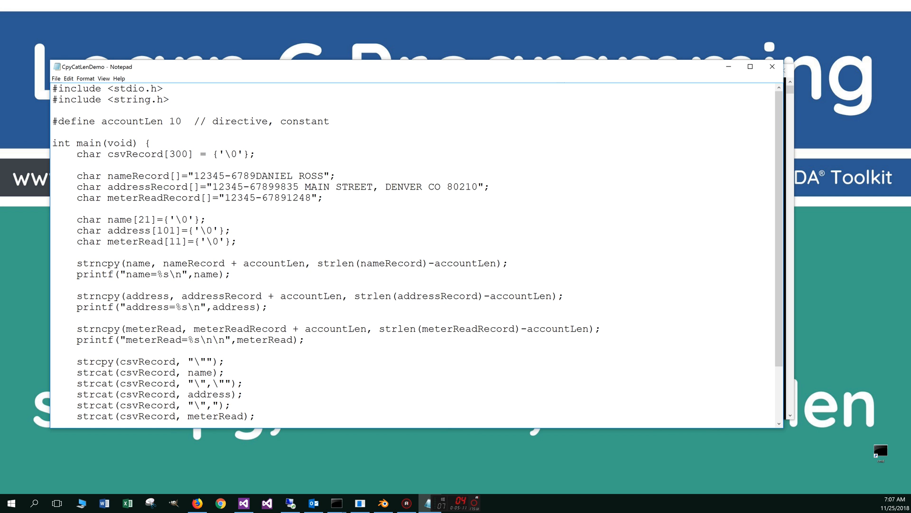
- Walk through the csvRecord declaration with its size 300 and null initialiser
triple_click(164, 154)
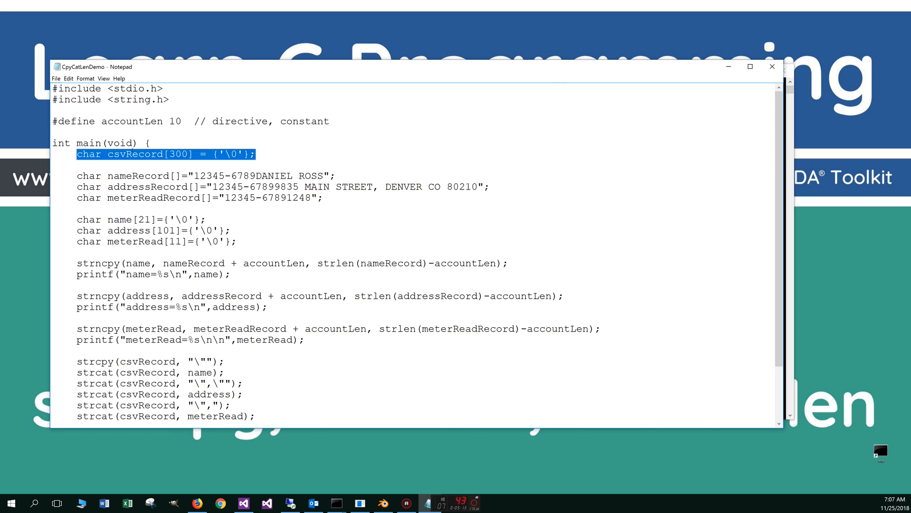
left_click(110, 154)
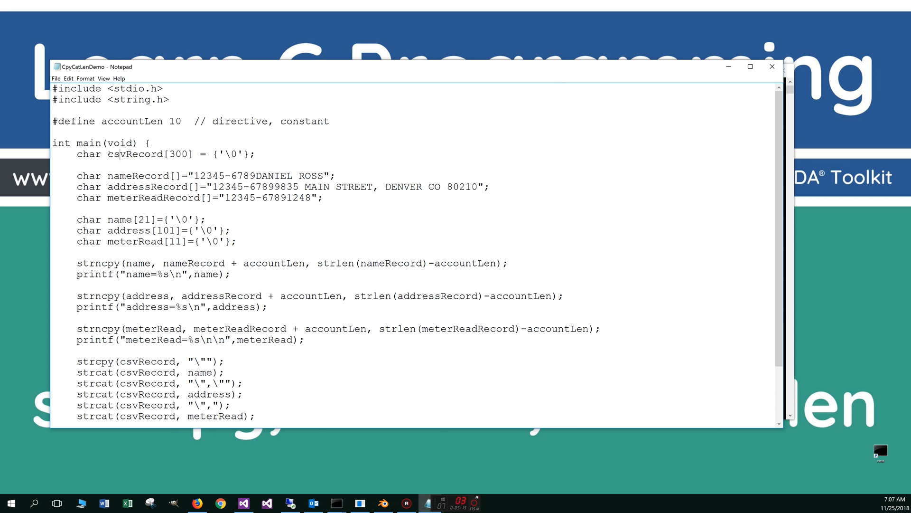
double_click(136, 154)
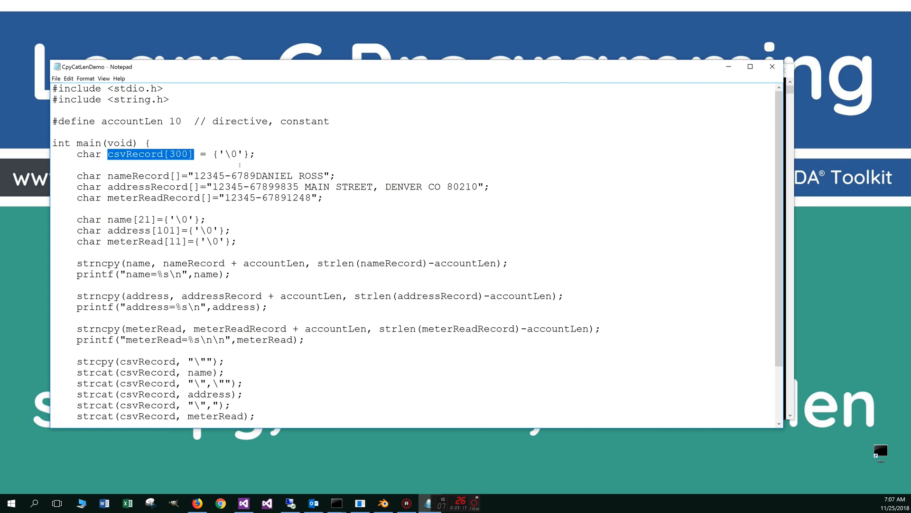
double_click(232, 154)
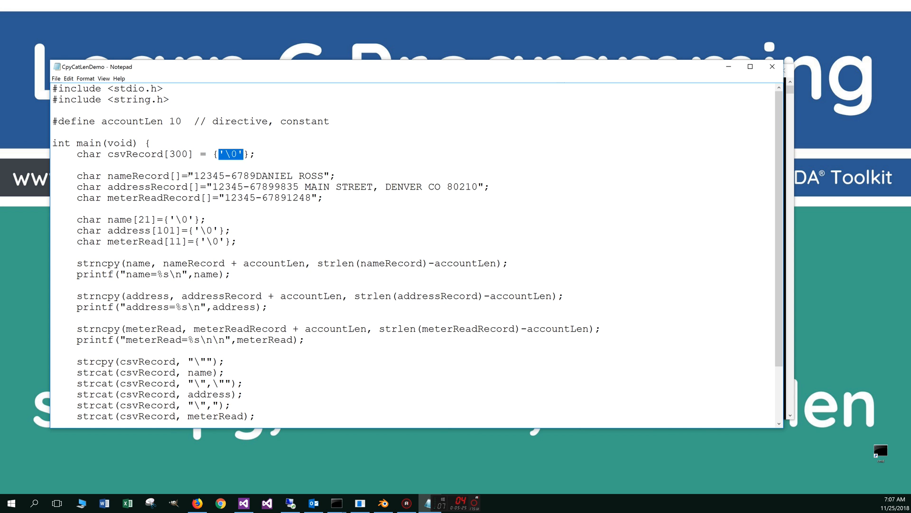
double_click(258, 176)
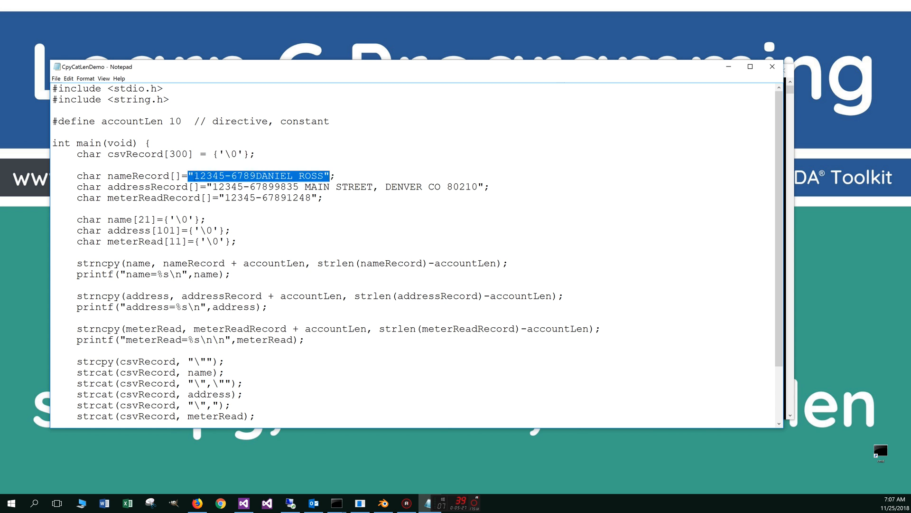
left_click(120, 187)
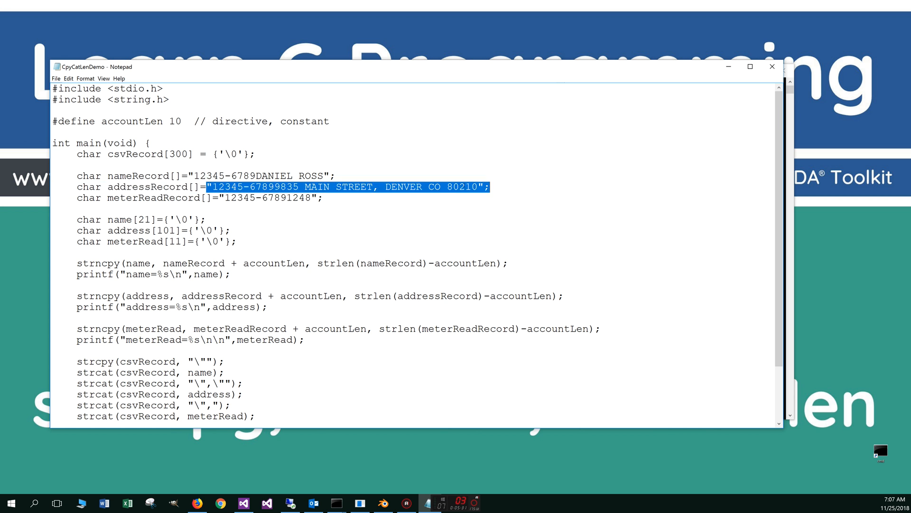
left_click(221, 198)
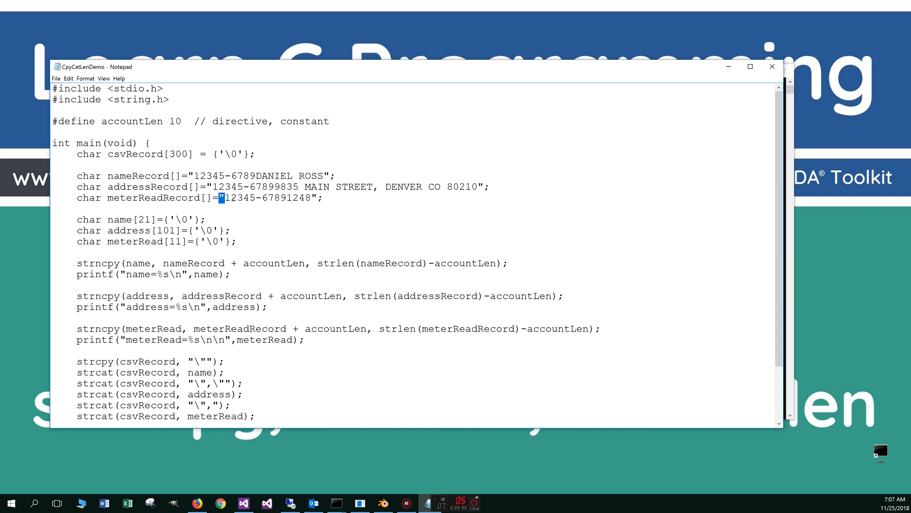
scroll("down", 3)
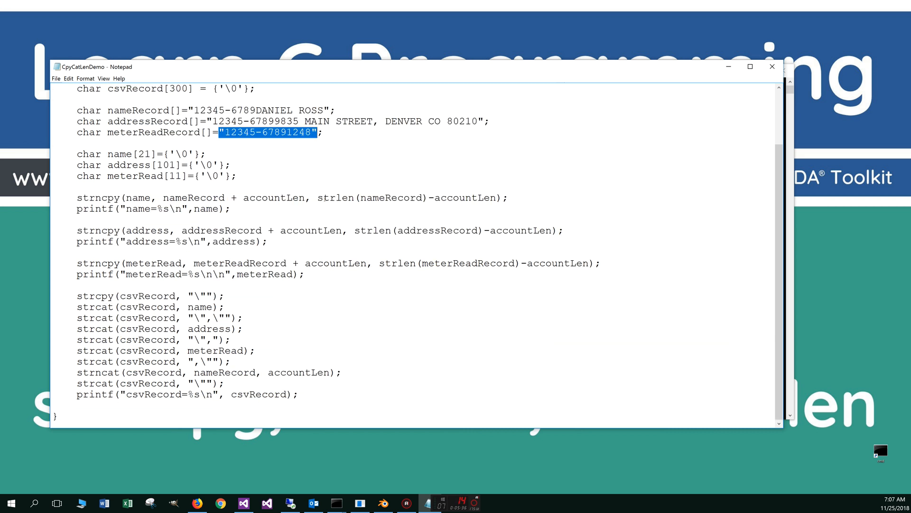
scroll("up", 3)
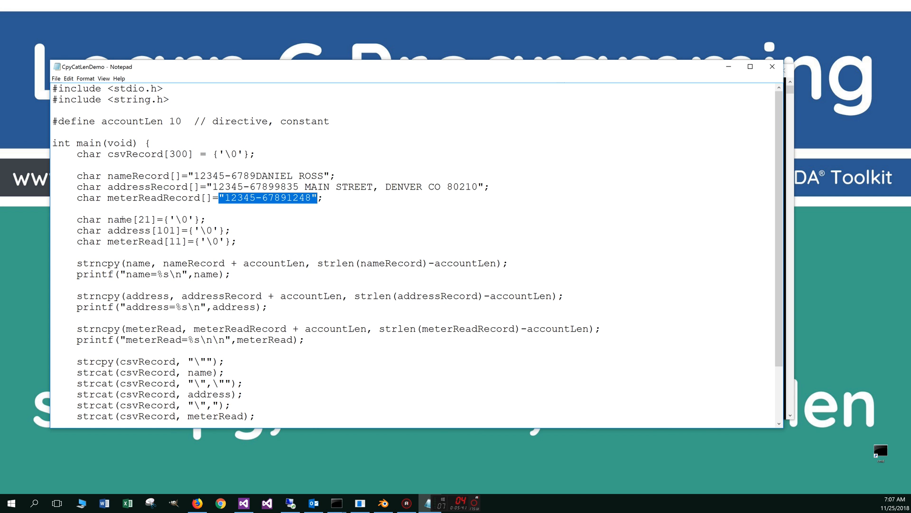
double_click(144, 220)
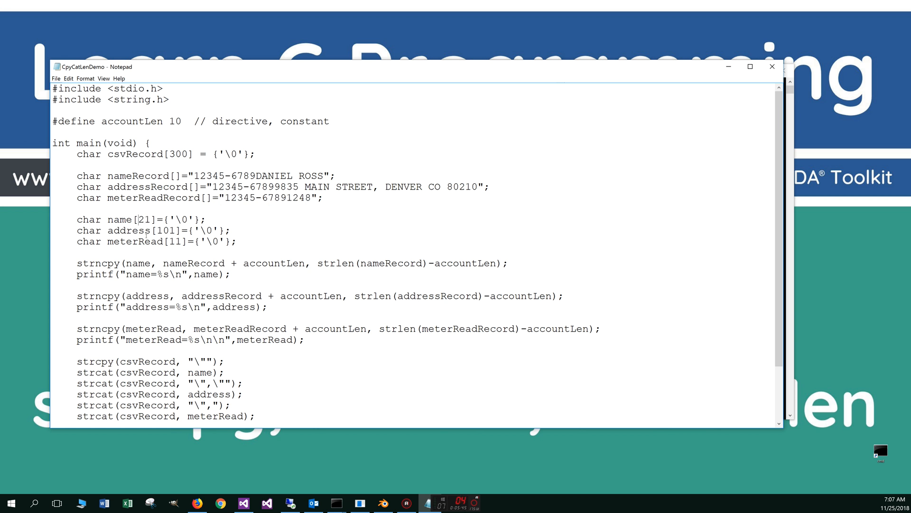
double_click(147, 219)
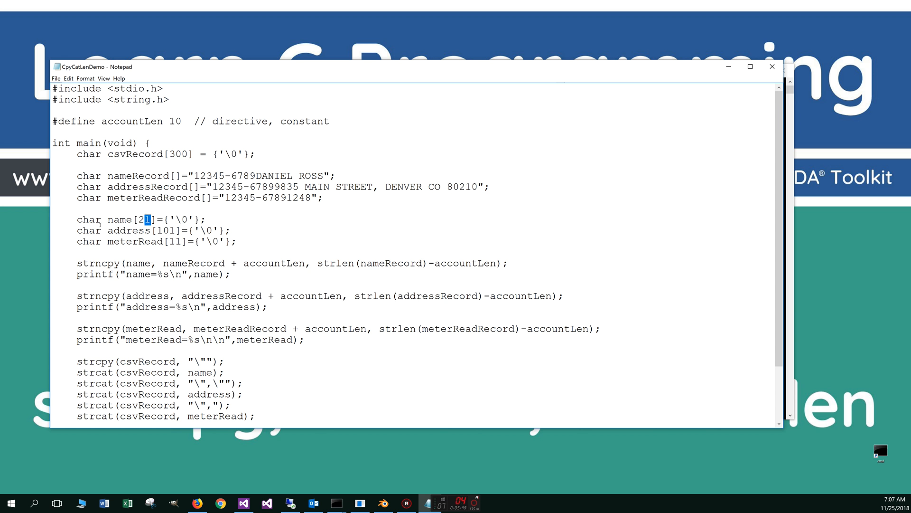
double_click(167, 230)
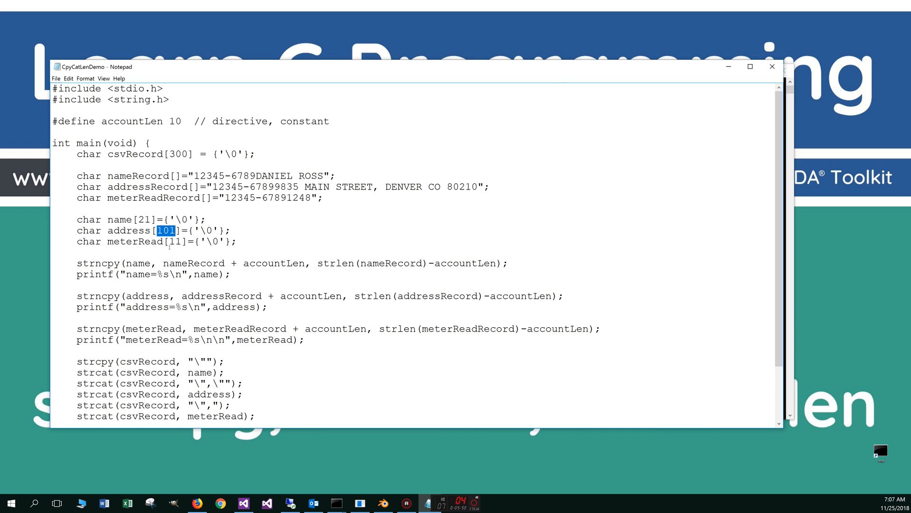
double_click(174, 241)
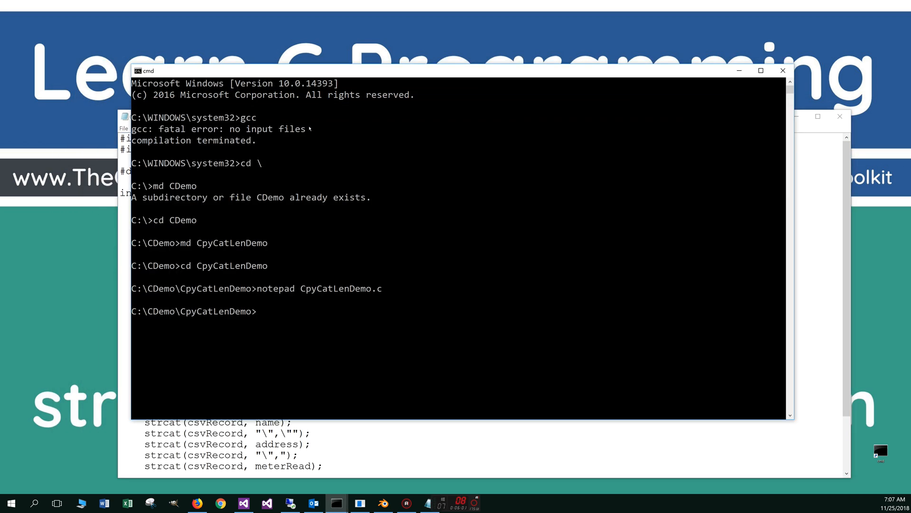
- Compile with 'gcc CpyCatLenDemo.c -o CpyCatLenDemo' and enter CpyCatLenDemo to run it
type("gcc CpyCatLenDemo.c")
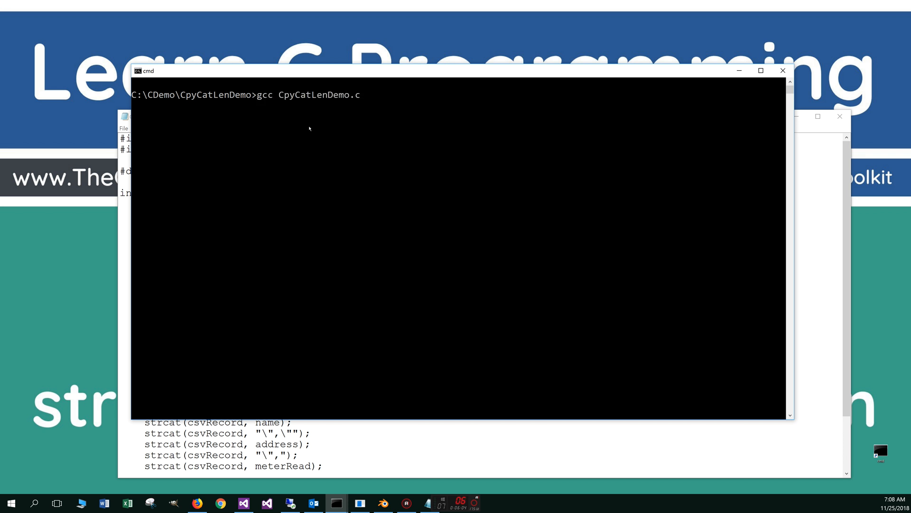
type("-o")
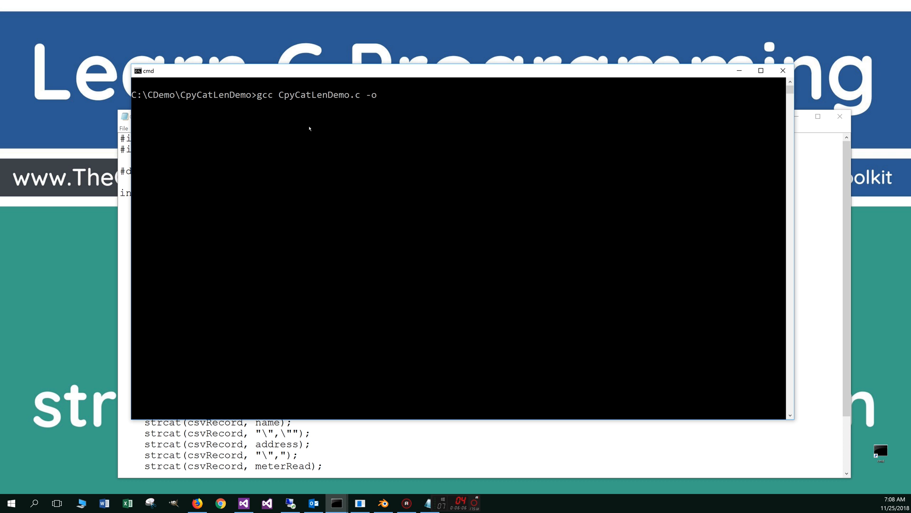
type("CpyCatLenDemo")
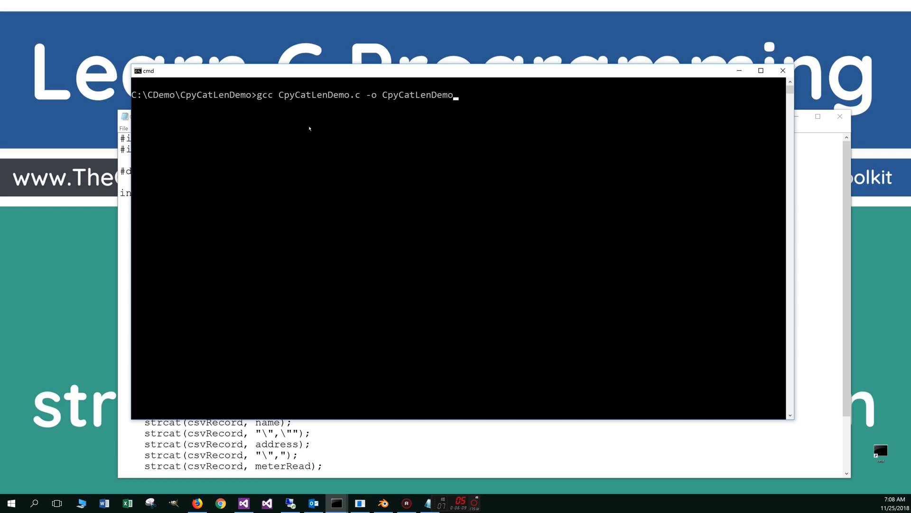
key("Return")
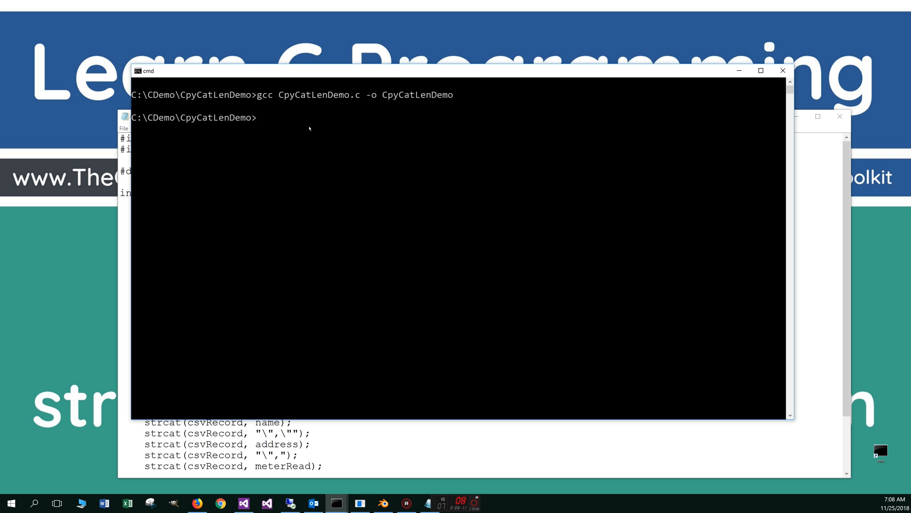
type("CpyCatLenDemo")
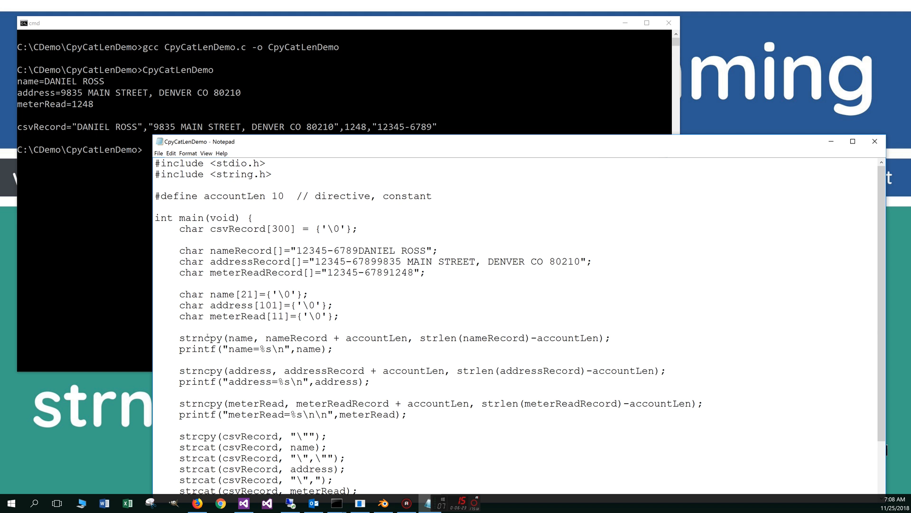
double_click(200, 338)
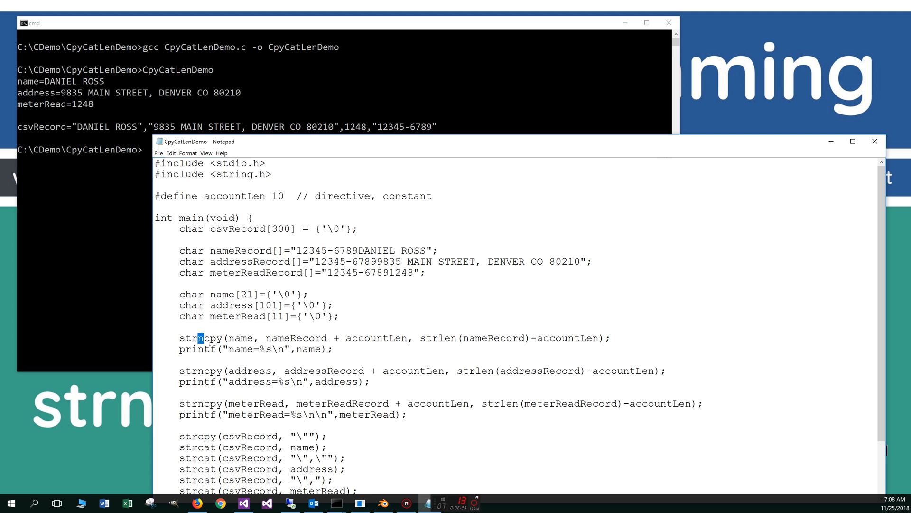
double_click(239, 338)
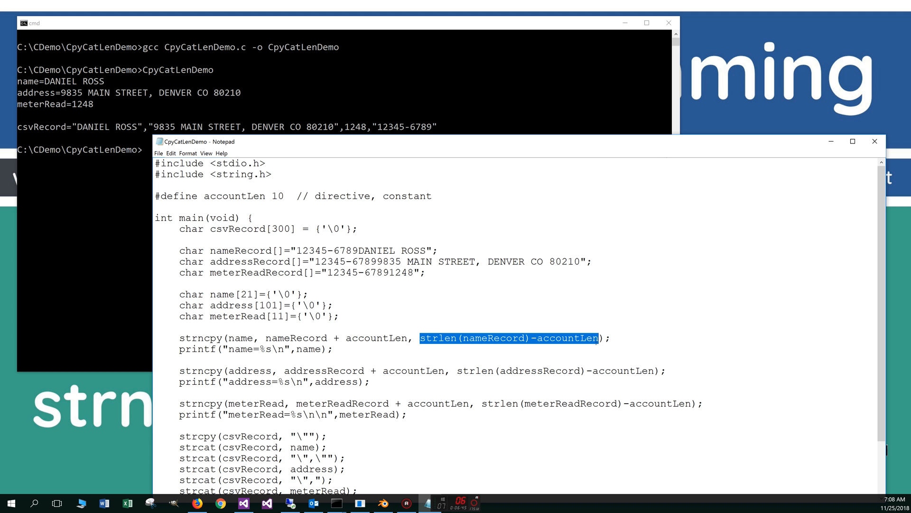
left_click(329, 338)
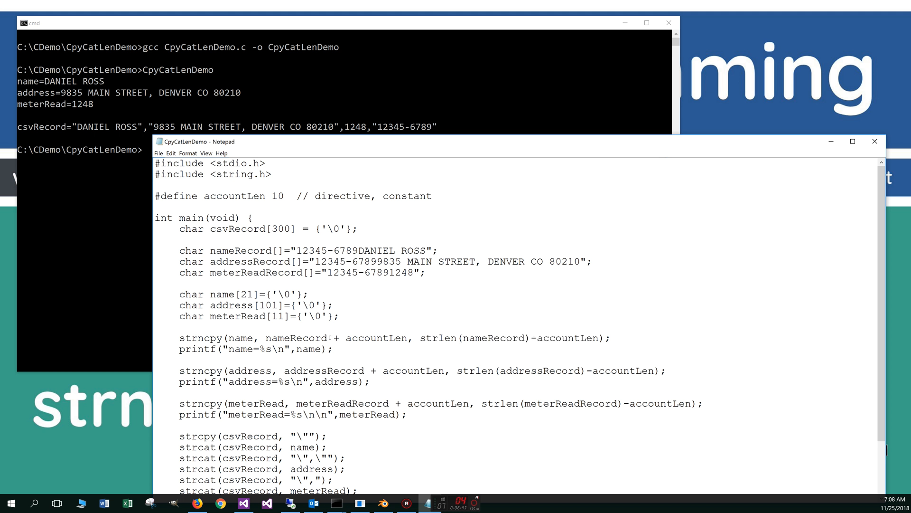
double_click(336, 338)
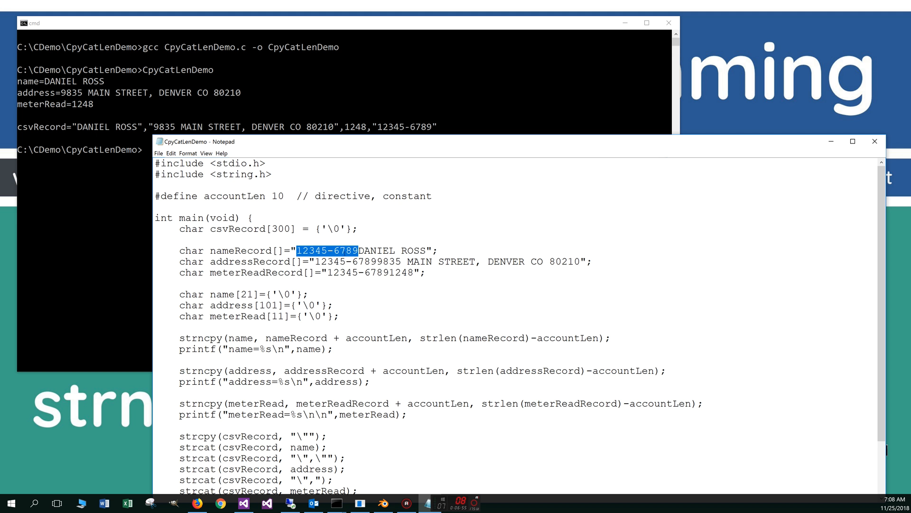
left_click(359, 249)
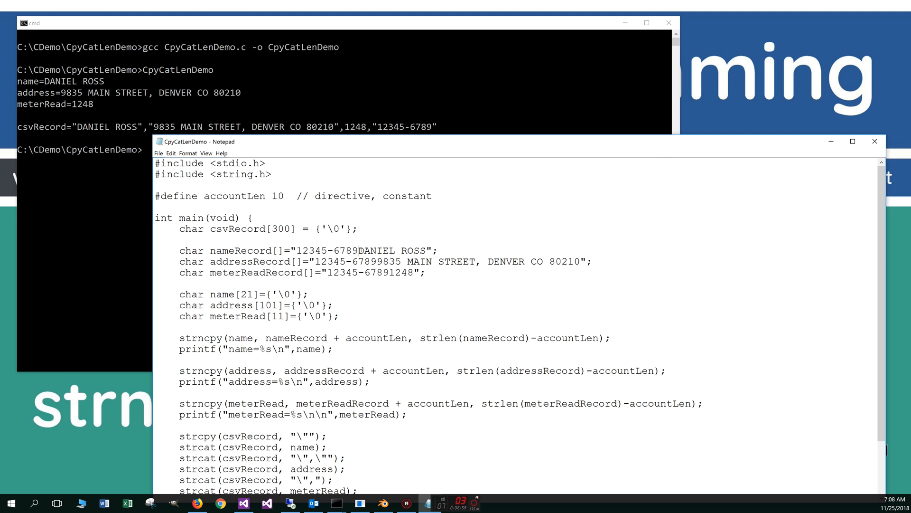
double_click(391, 250)
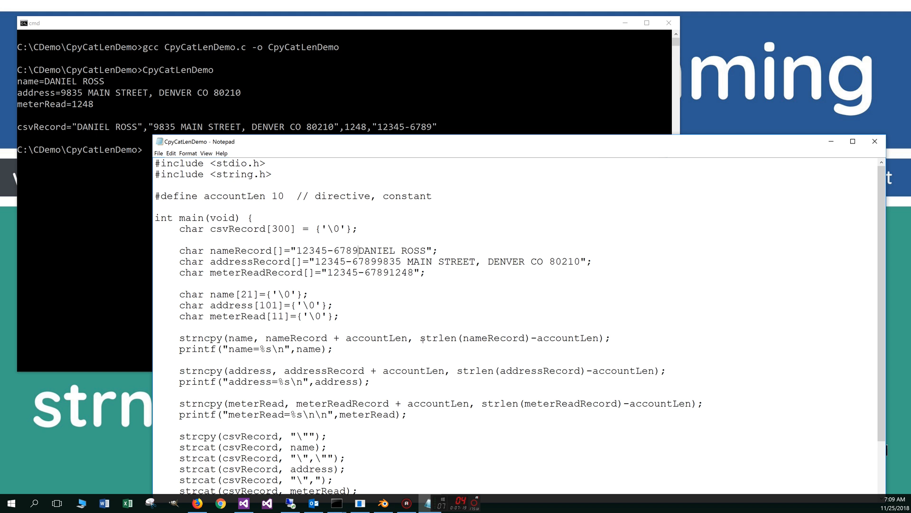
double_click(473, 338)
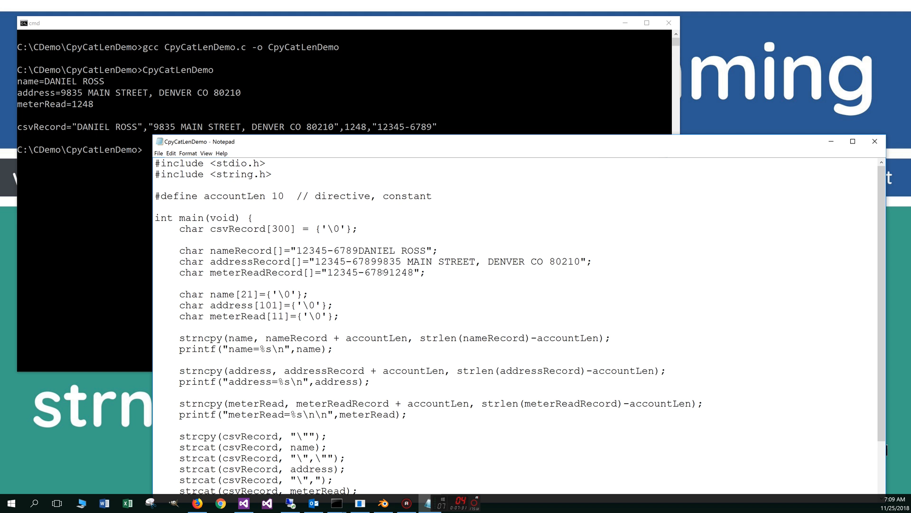
double_click(470, 338)
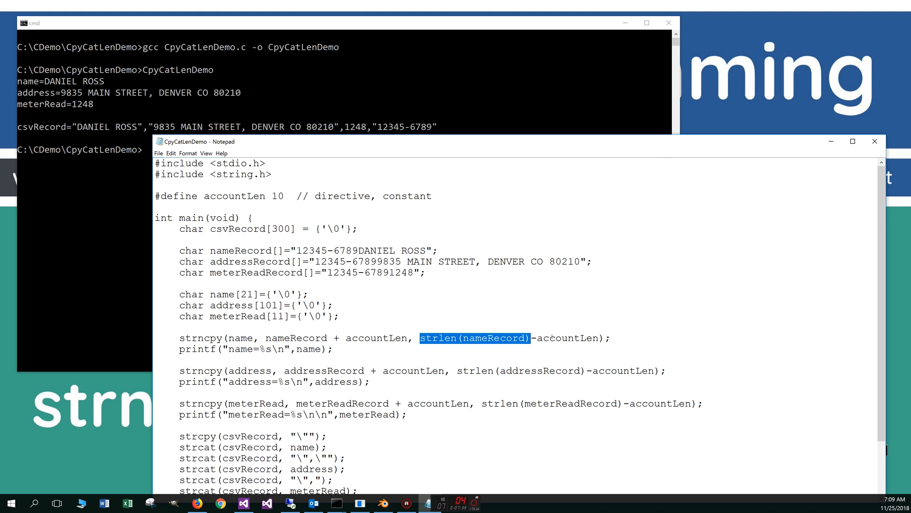
left_click(417, 338)
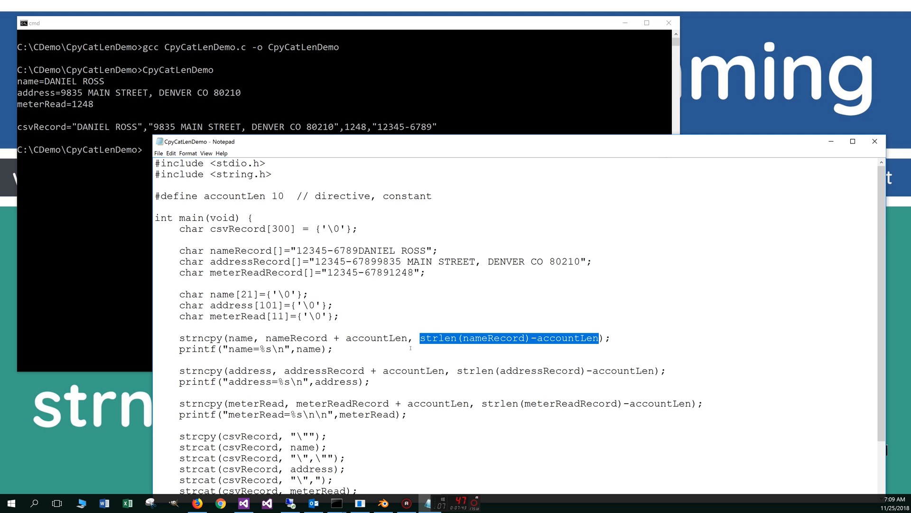
mouse_move(364, 278)
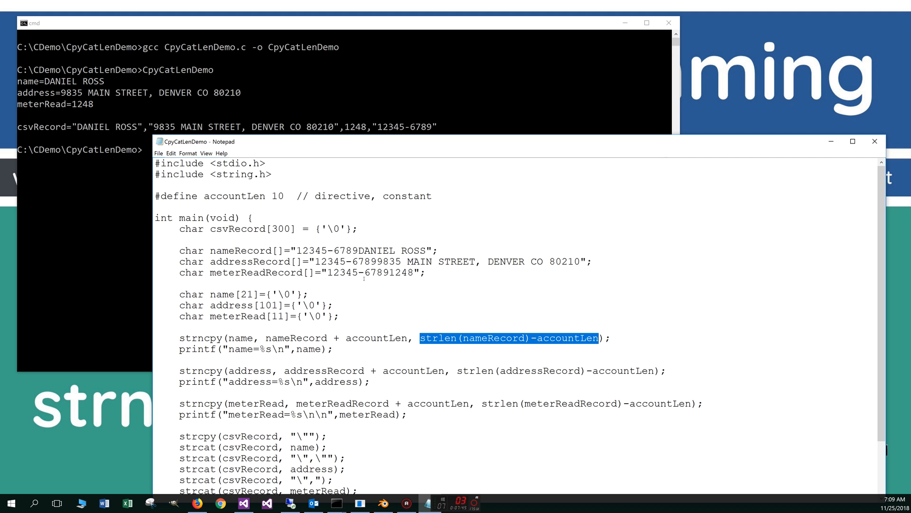
left_click(509, 338)
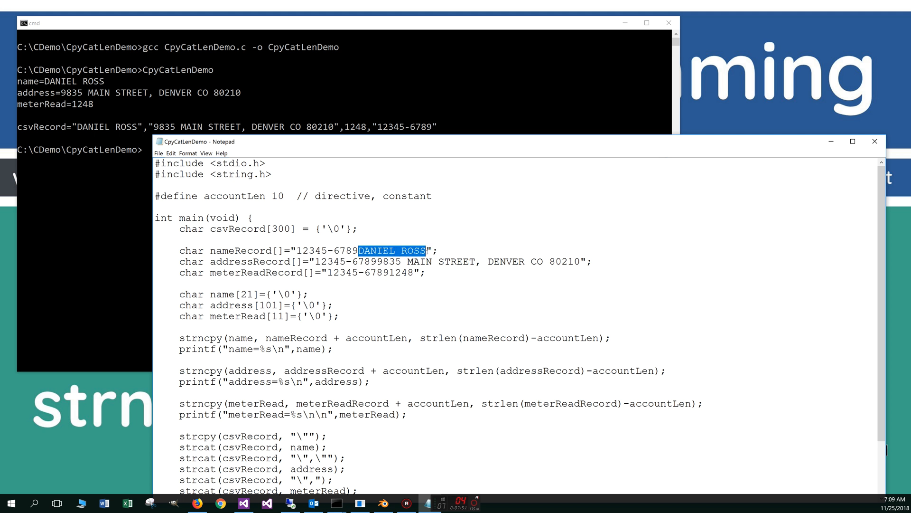
mouse_move(348, 323)
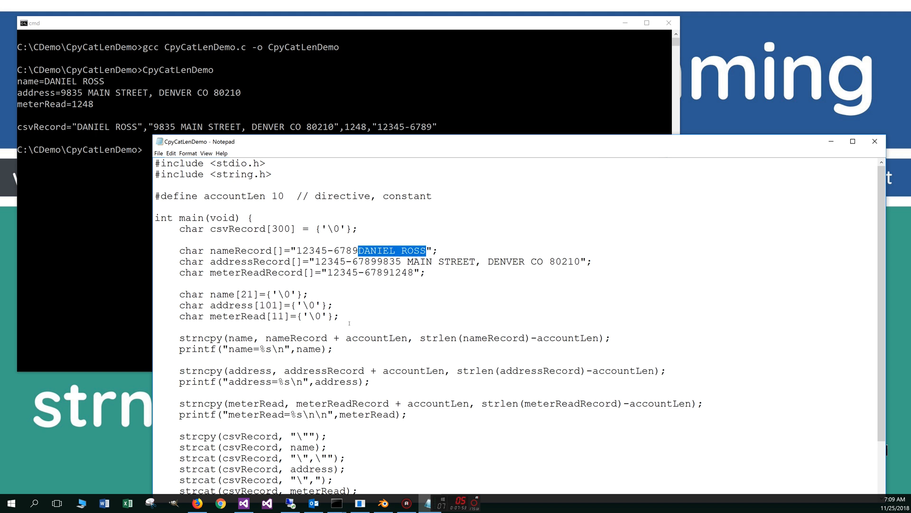
double_click(240, 338)
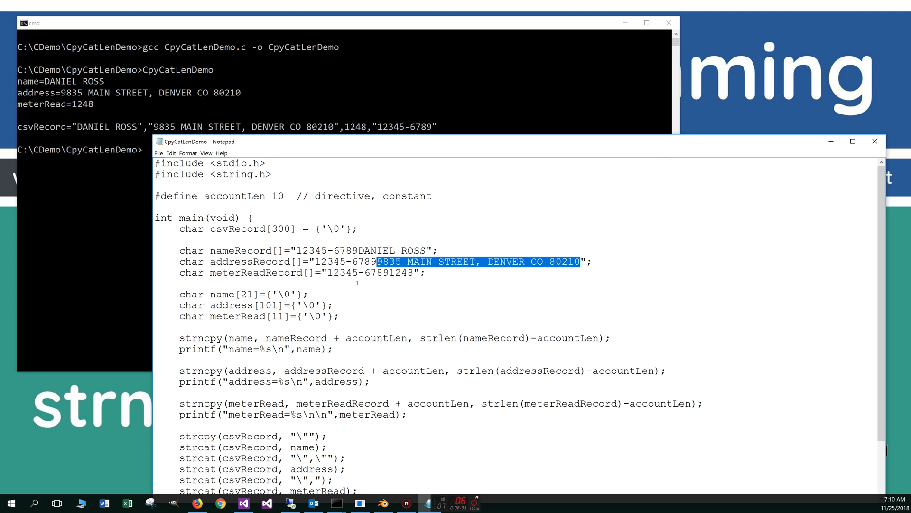
scroll("down", 3)
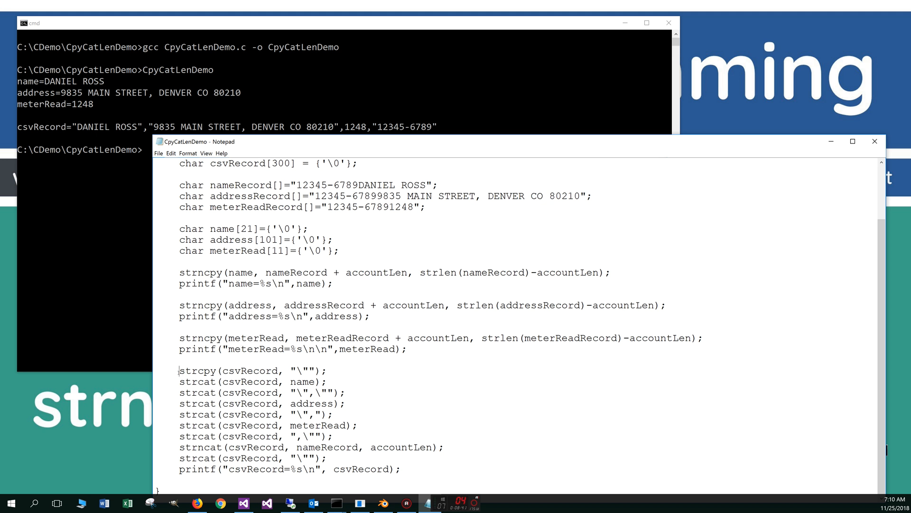
double_click(198, 370)
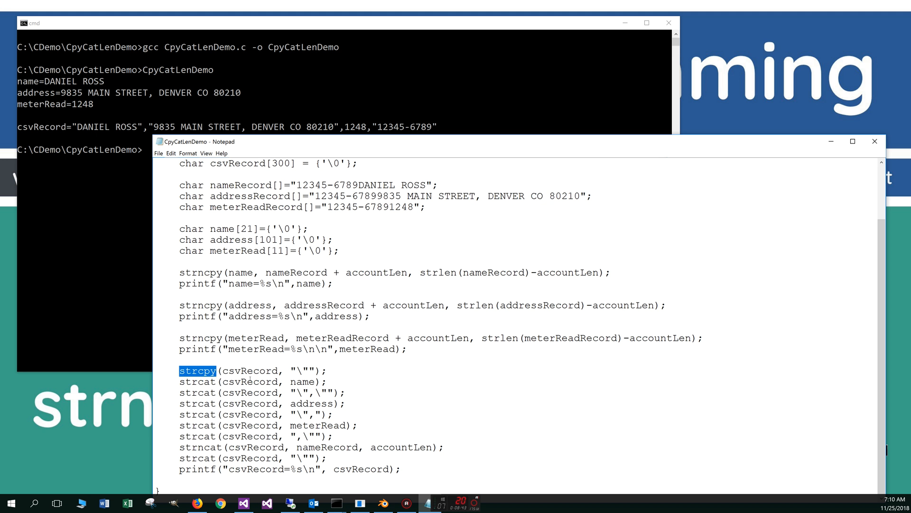
double_click(302, 370)
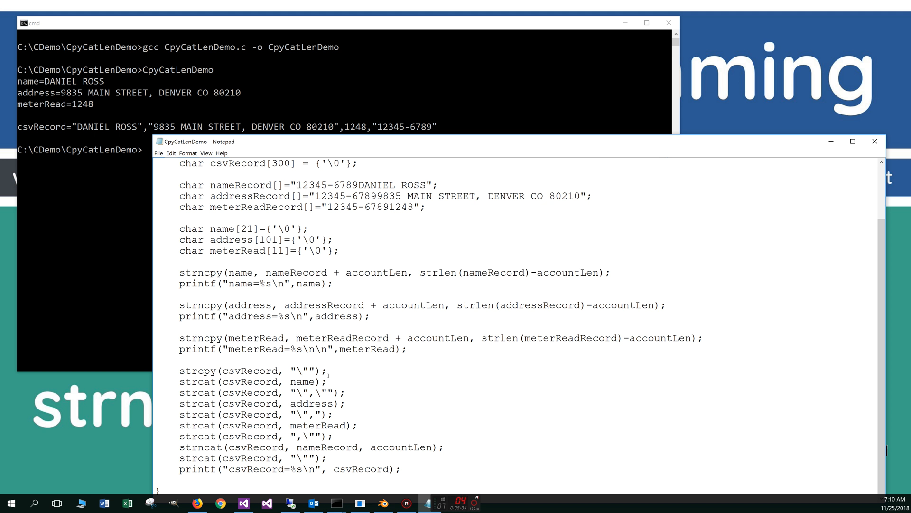
left_click(158, 153)
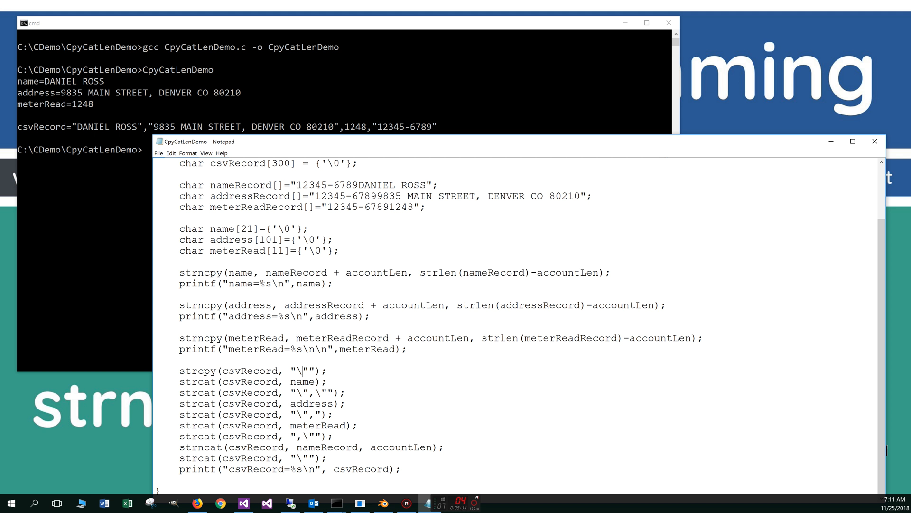
mouse_move(89, 196)
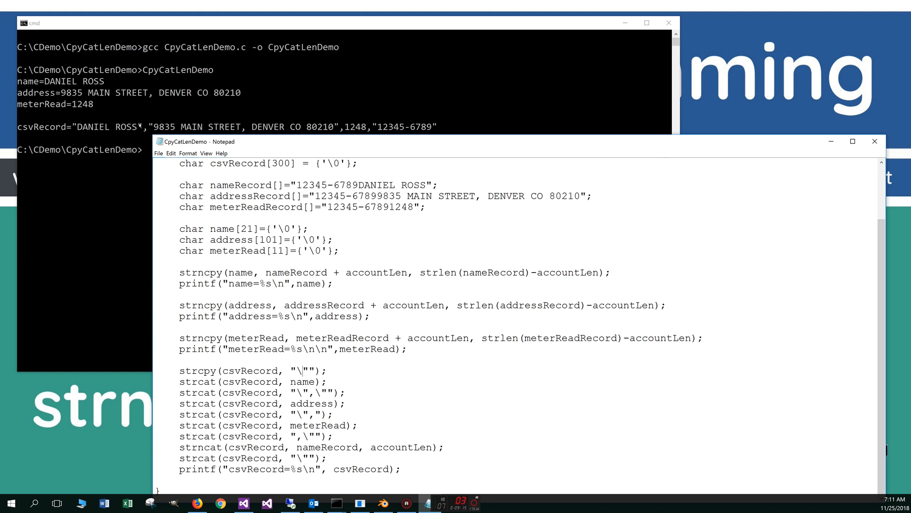
double_click(308, 392)
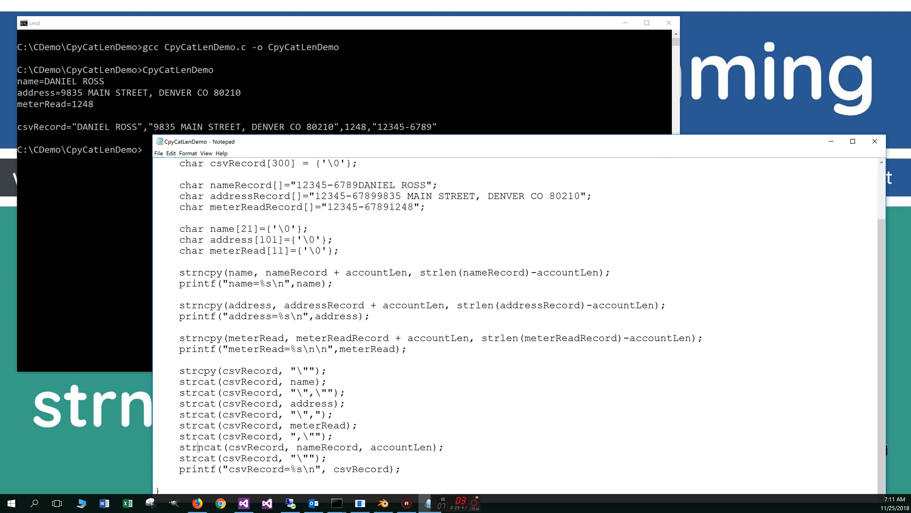
double_click(199, 447)
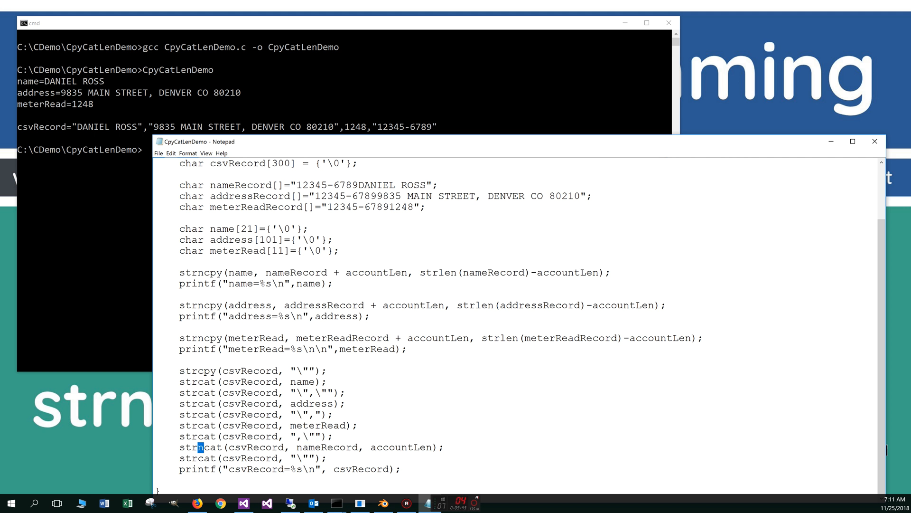
double_click(255, 447)
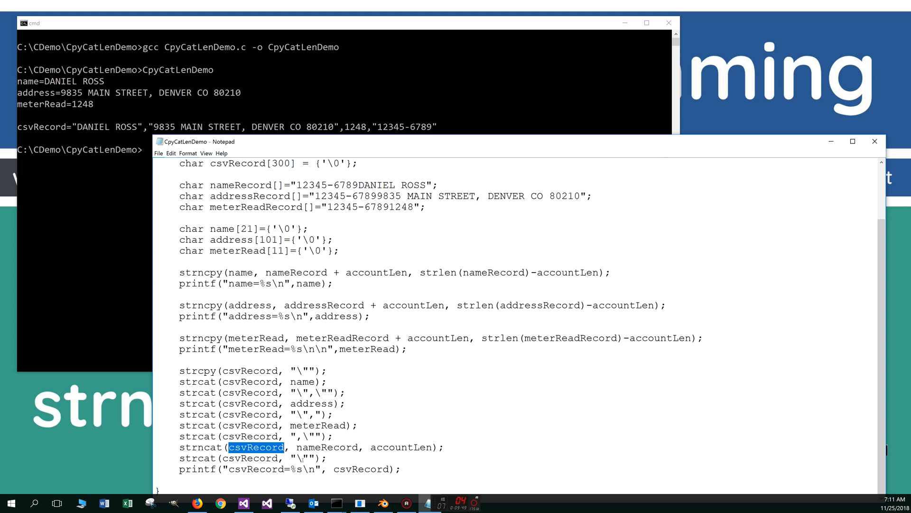
double_click(326, 448)
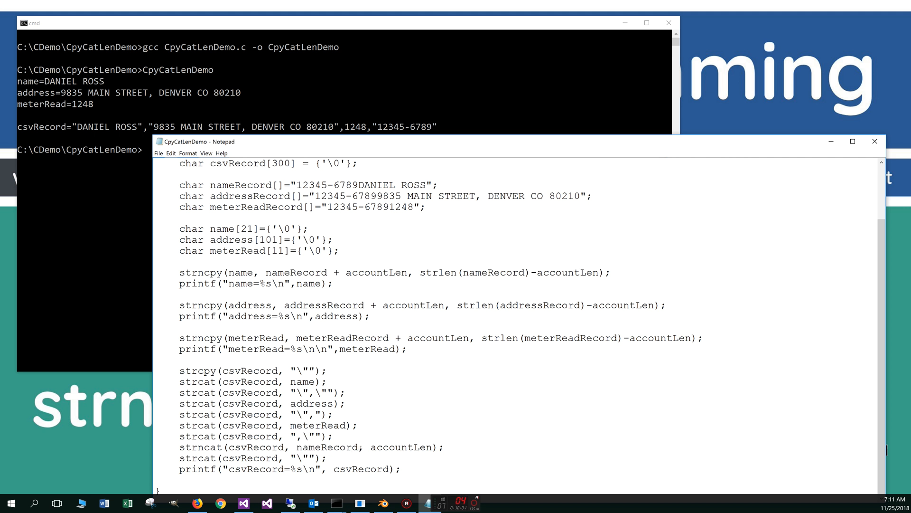
double_click(328, 447)
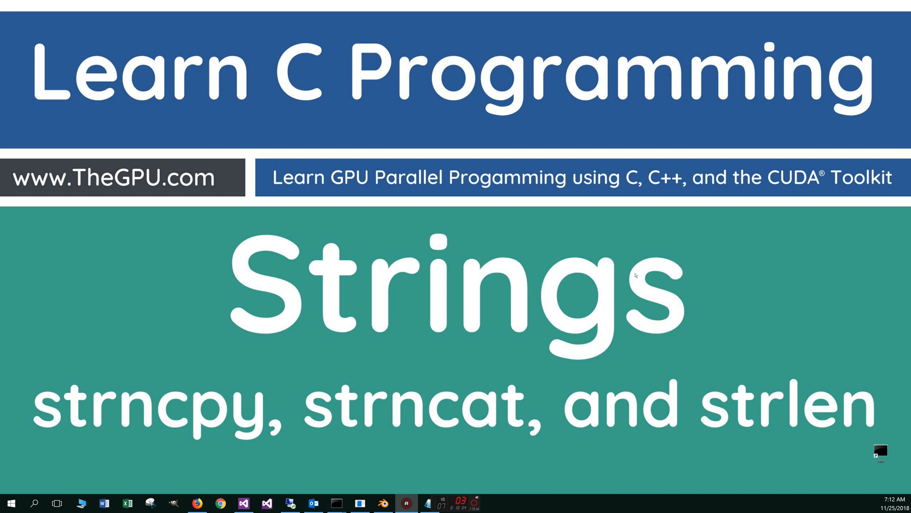
mouse_move(421, 304)
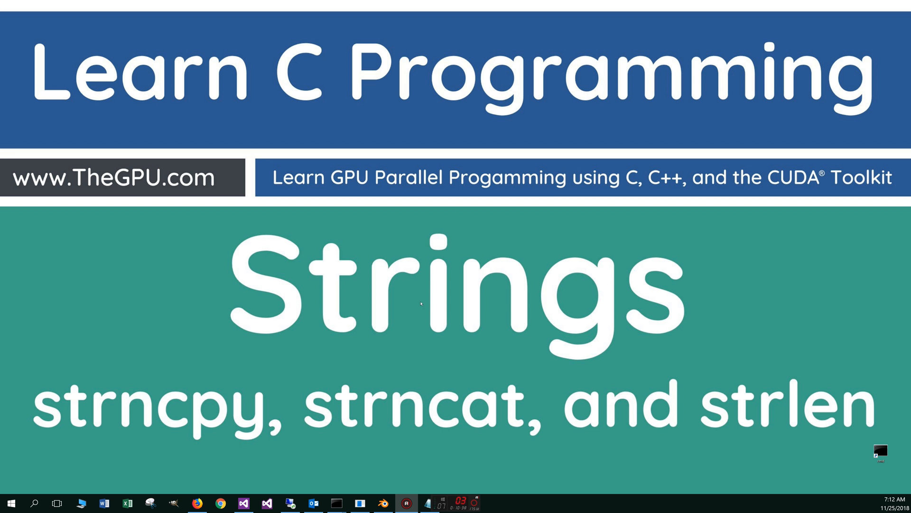